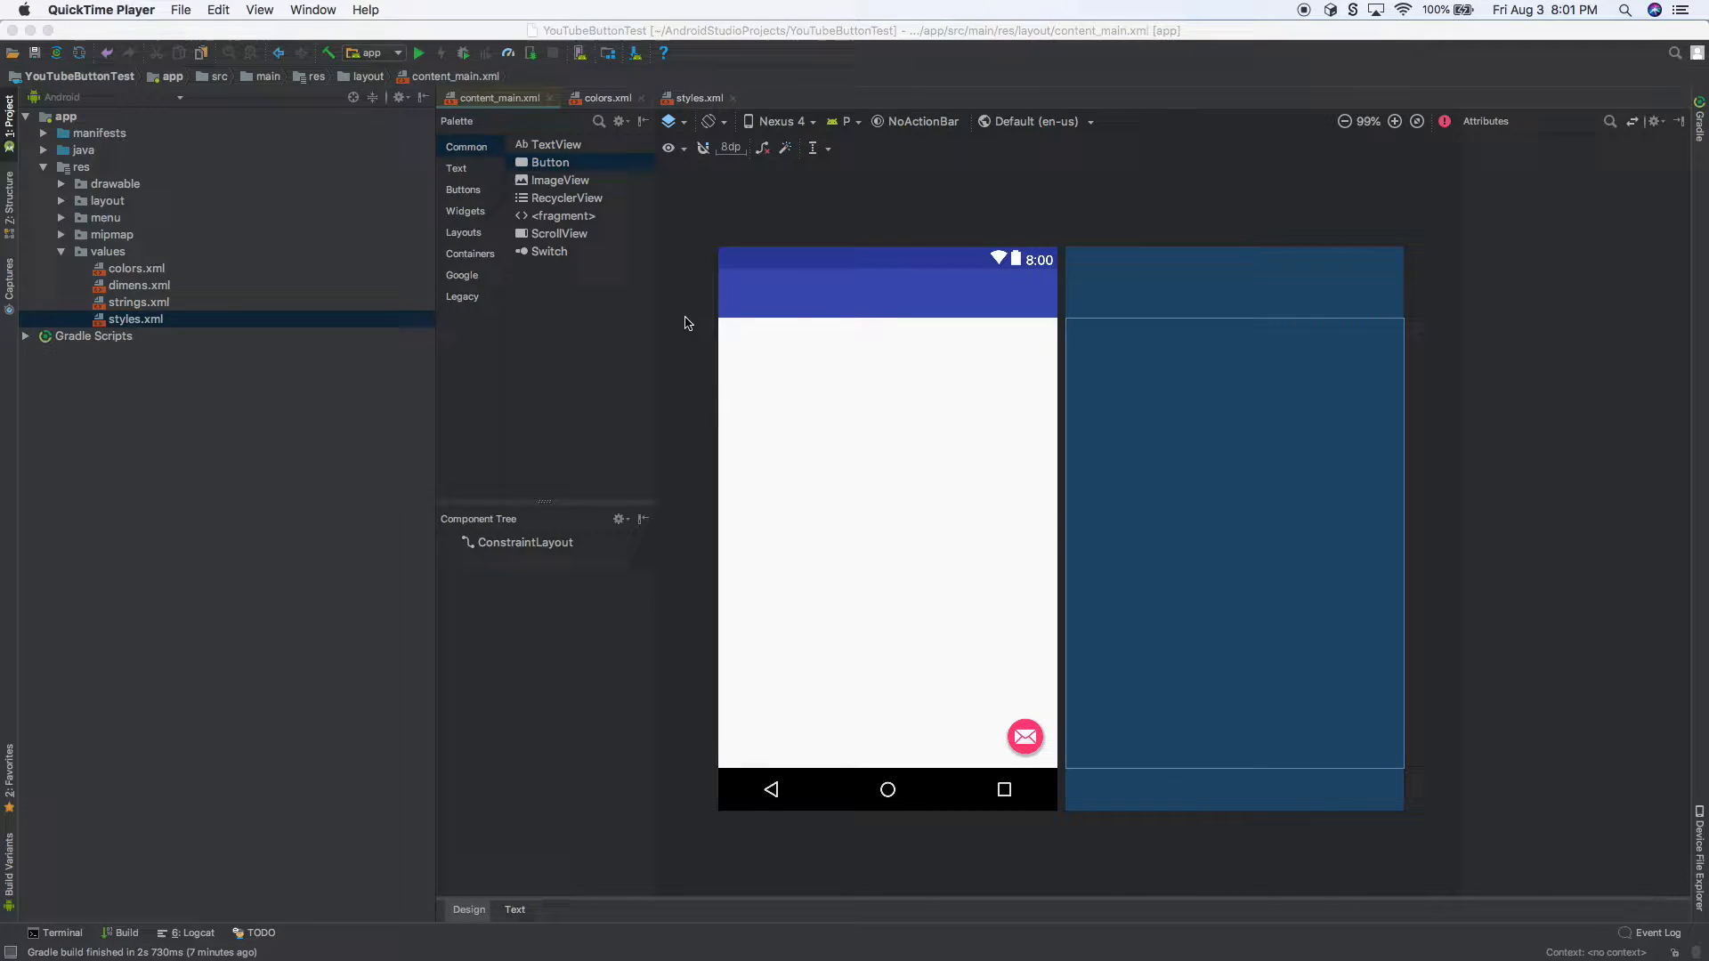
mouse_move(654, 370)
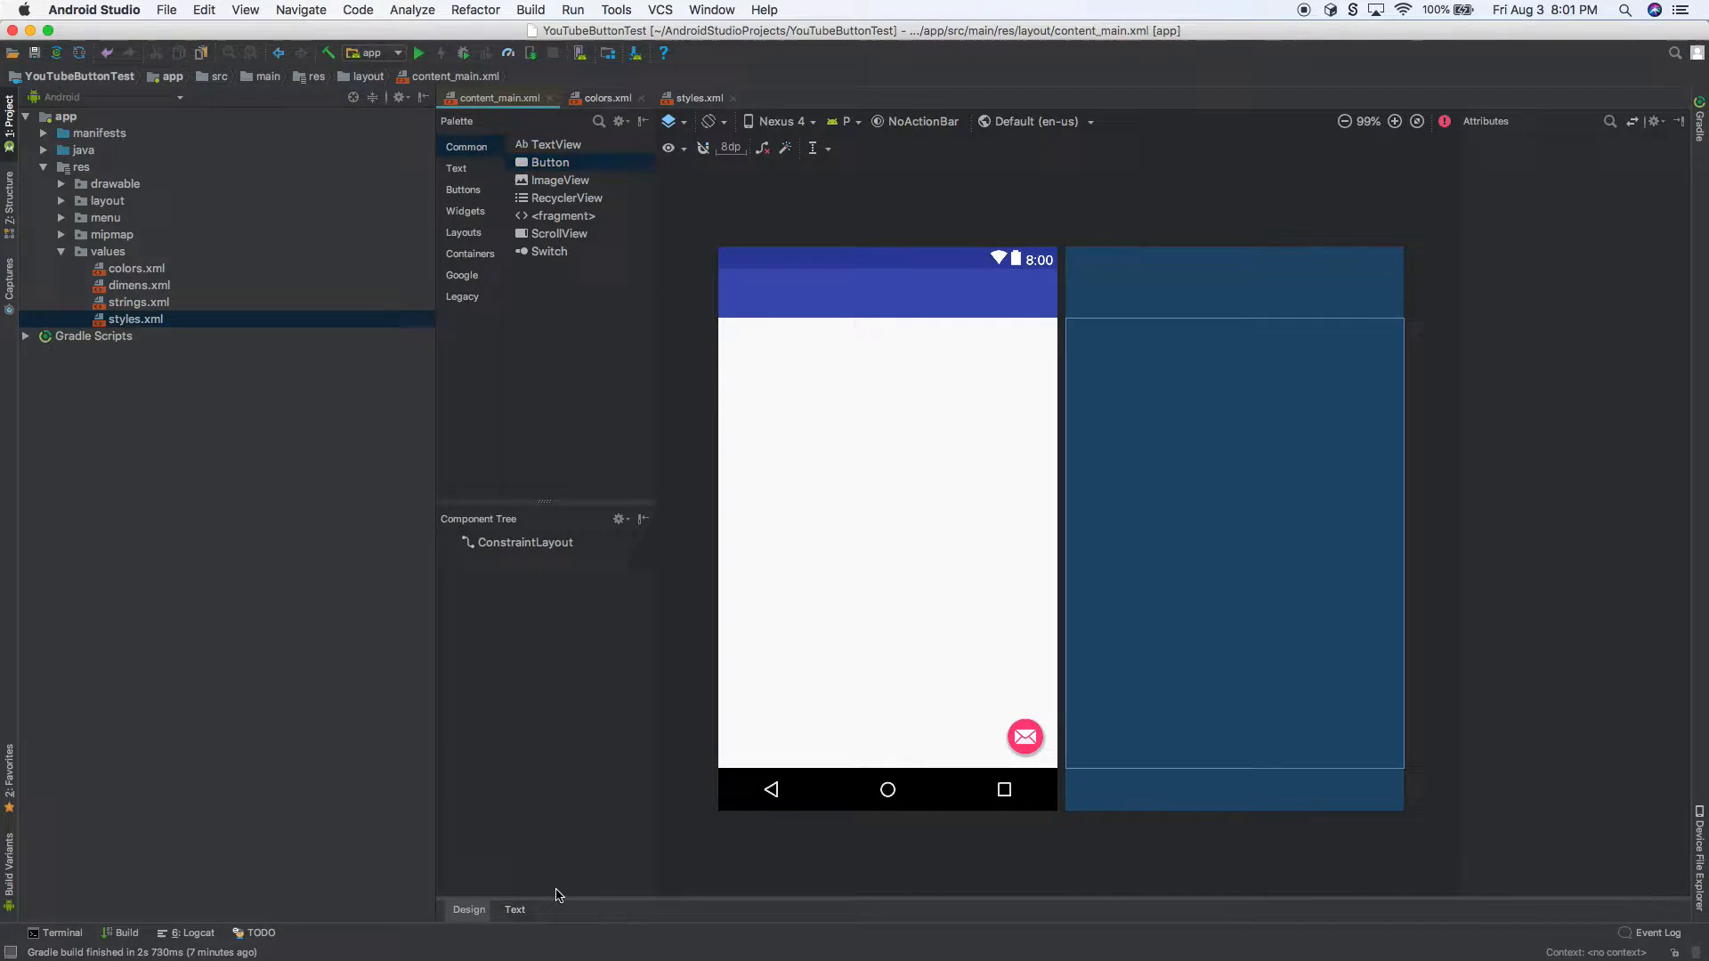
- Show content_main as XML source to see the wrap_content Button element
left_click(514, 909)
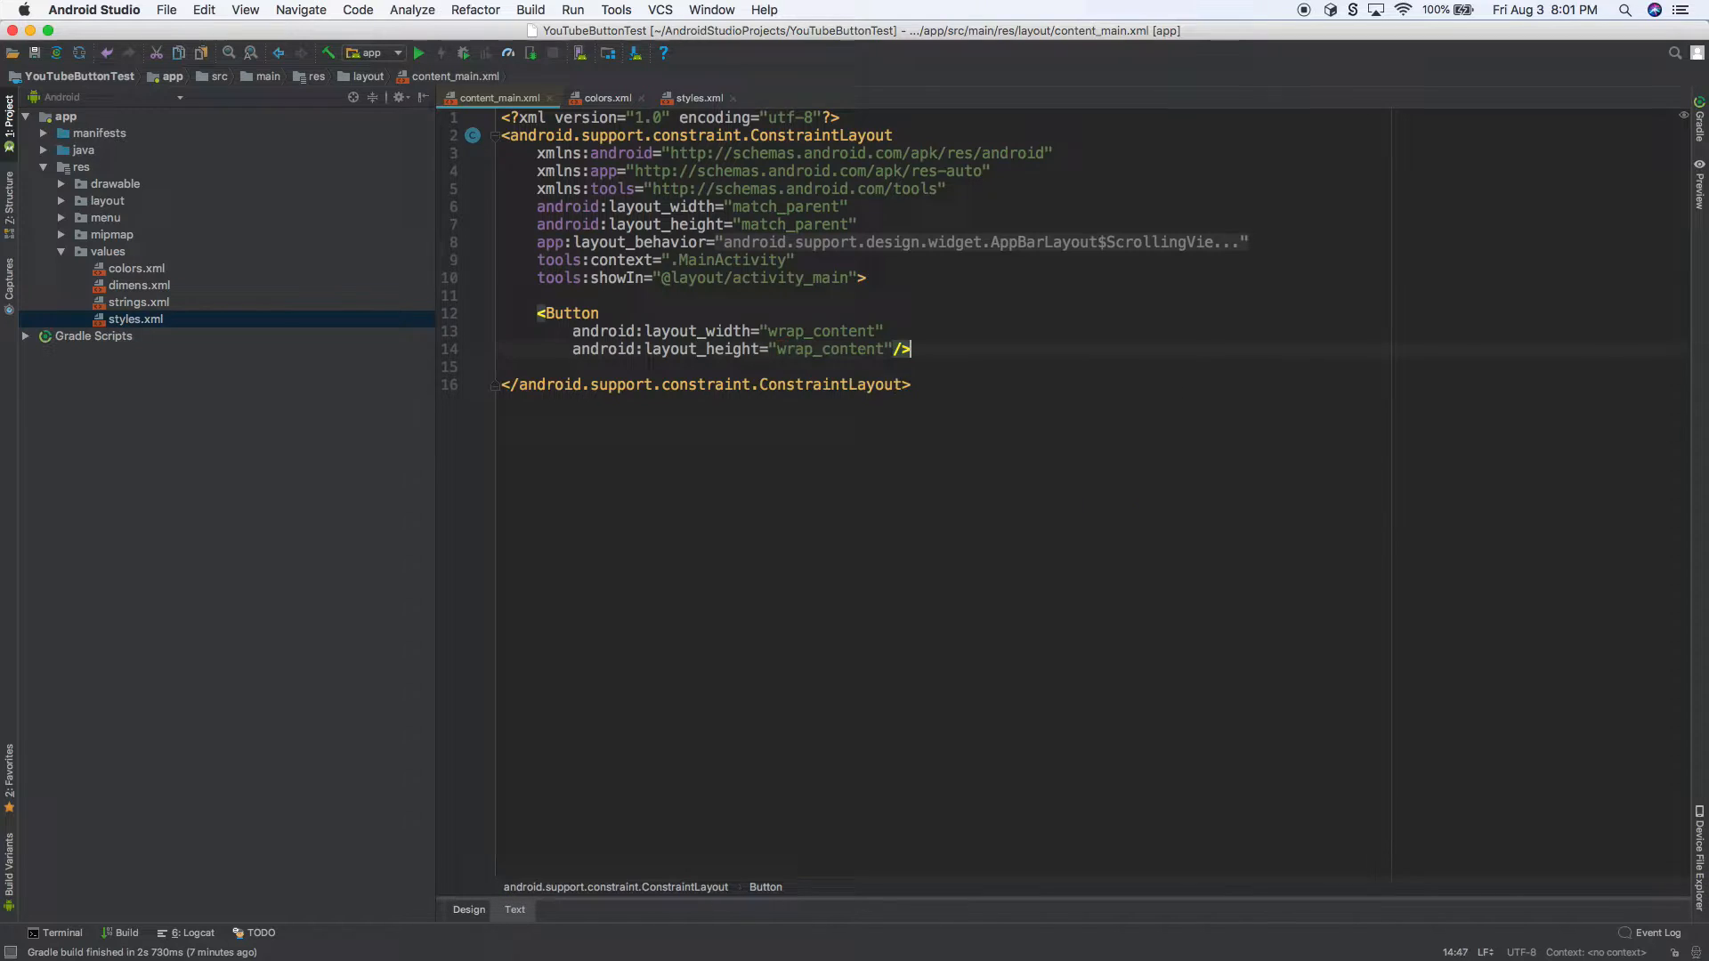
- Give the button the text "Welcome!" and preview it as a red button
type("text")
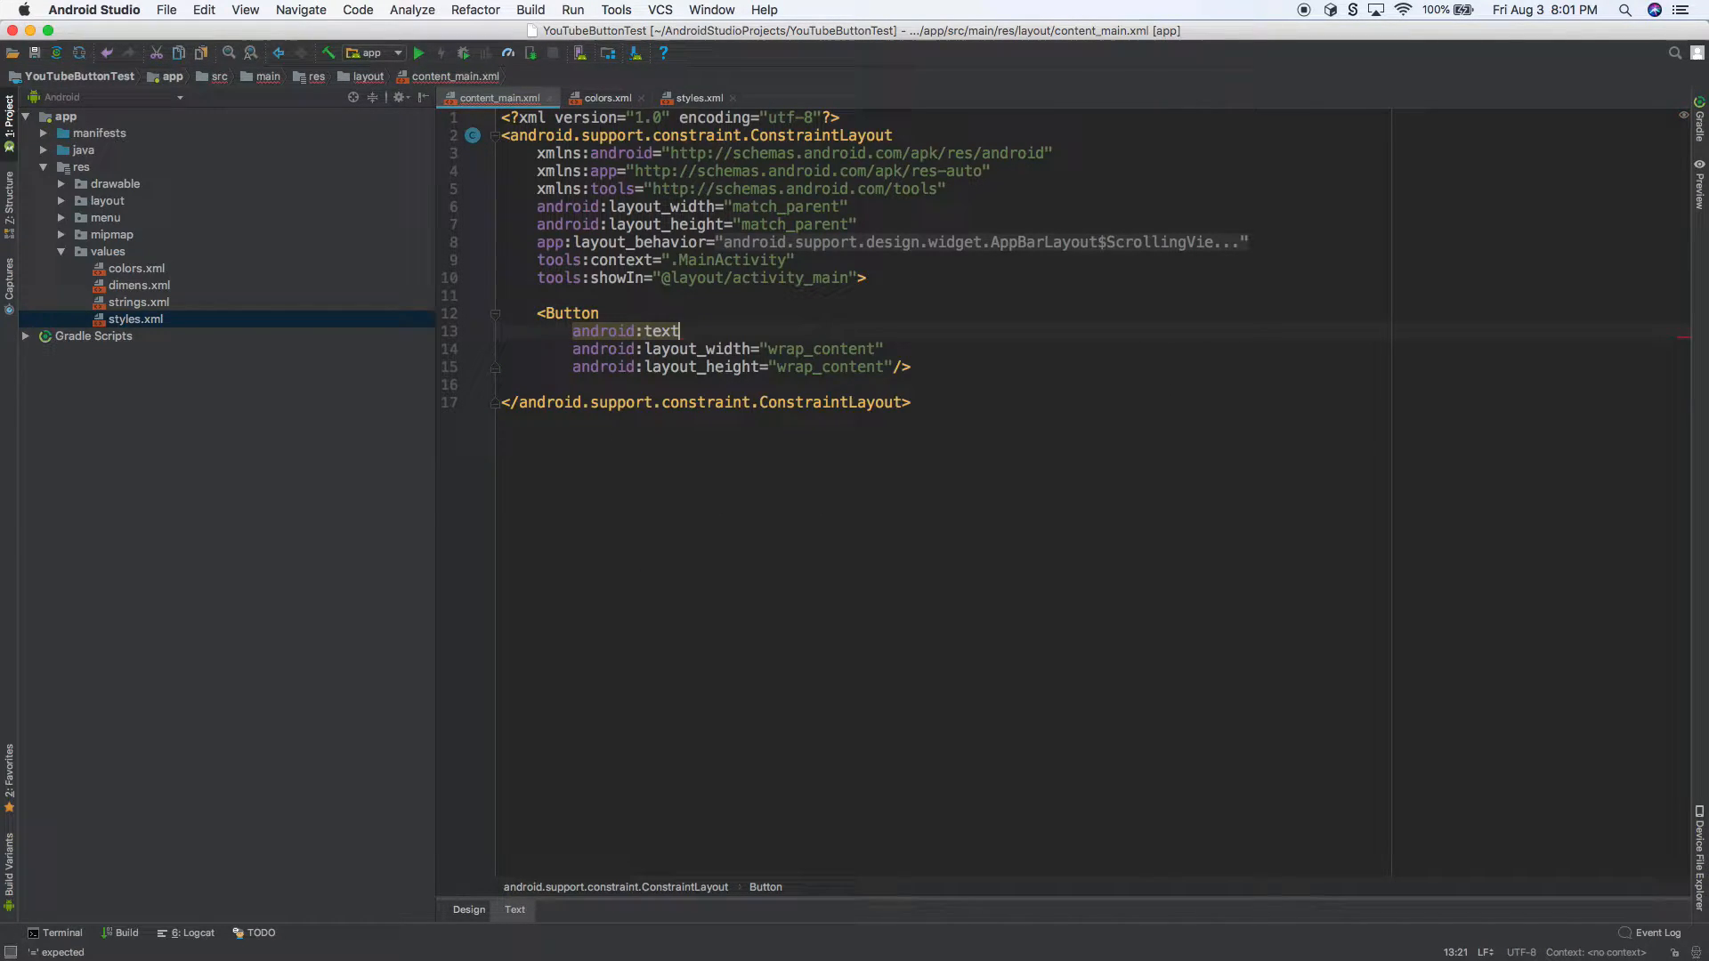
type("=\"Welcom\"")
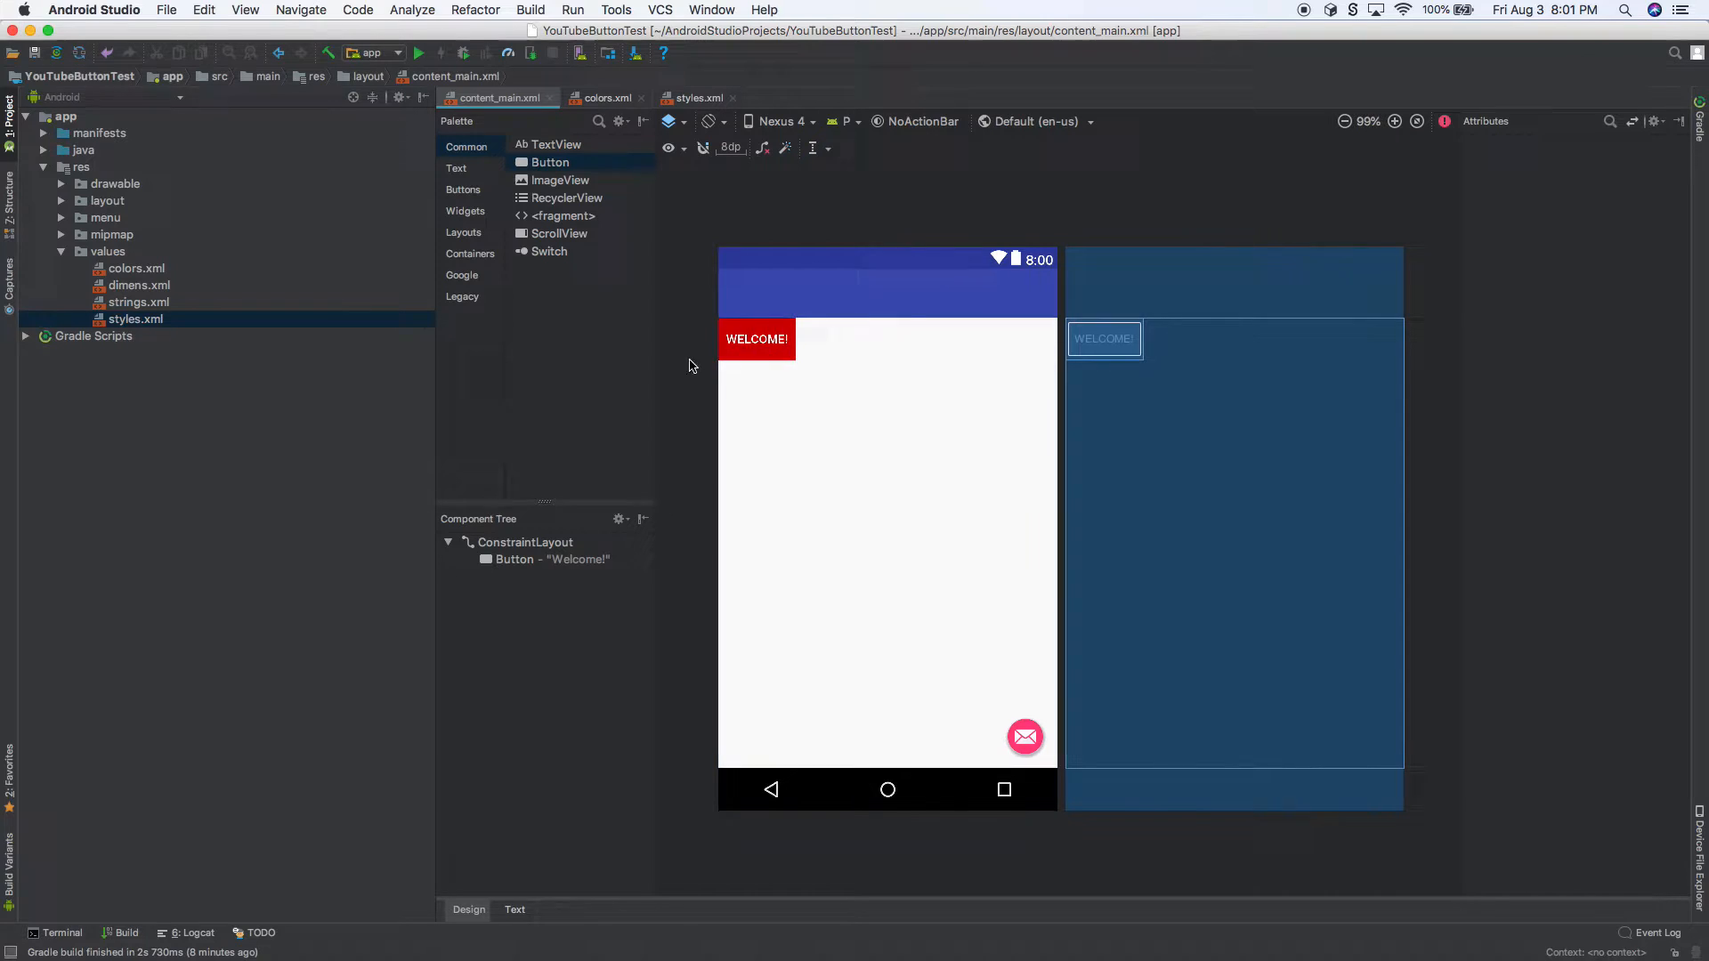
left_click(670, 147)
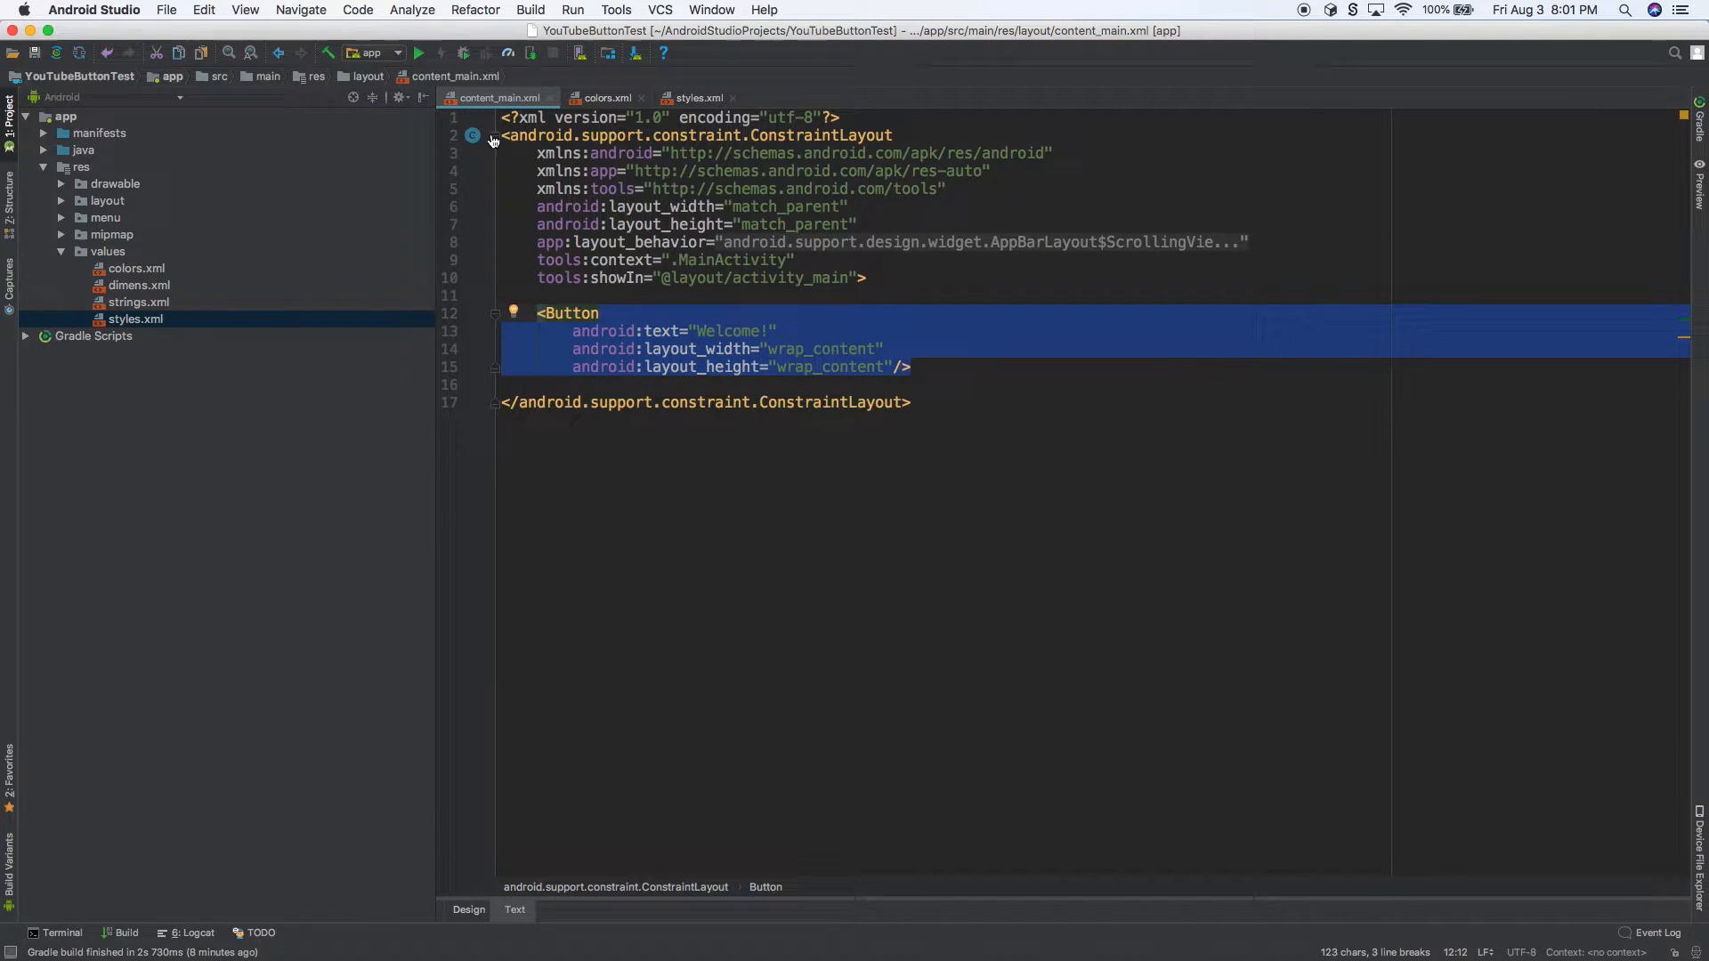
left_click(467, 908)
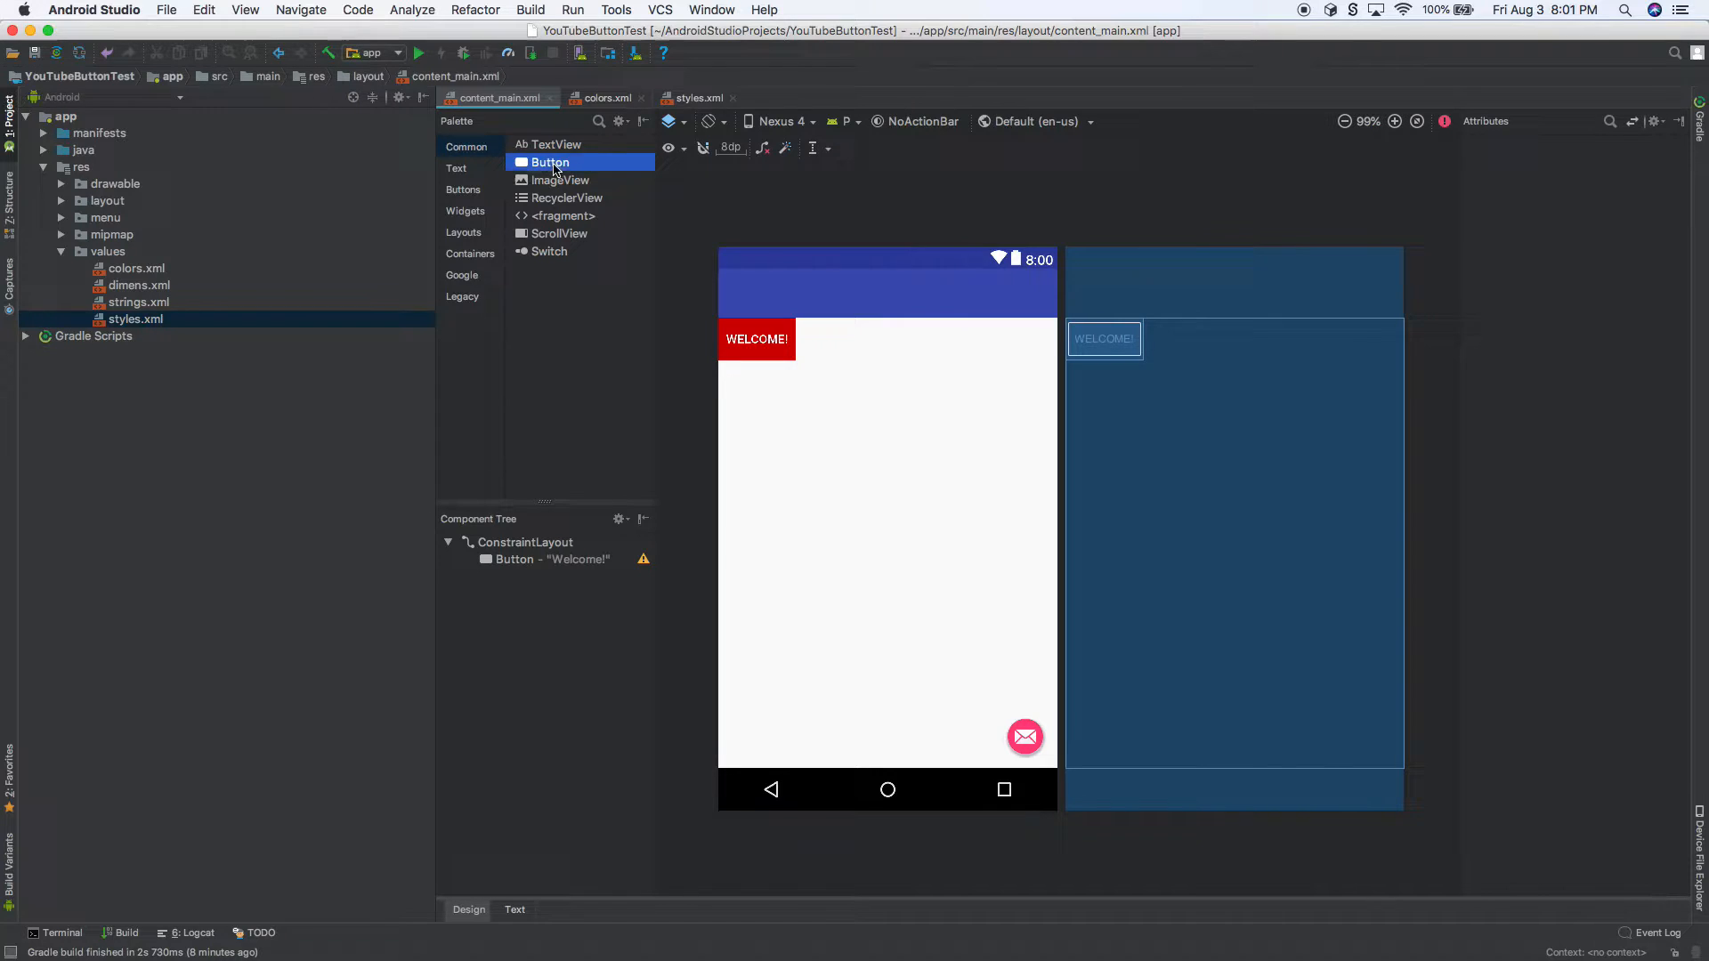
- Drag additional Button widgets from the Palette onto the layout
left_click_drag(550, 162, 926, 352)
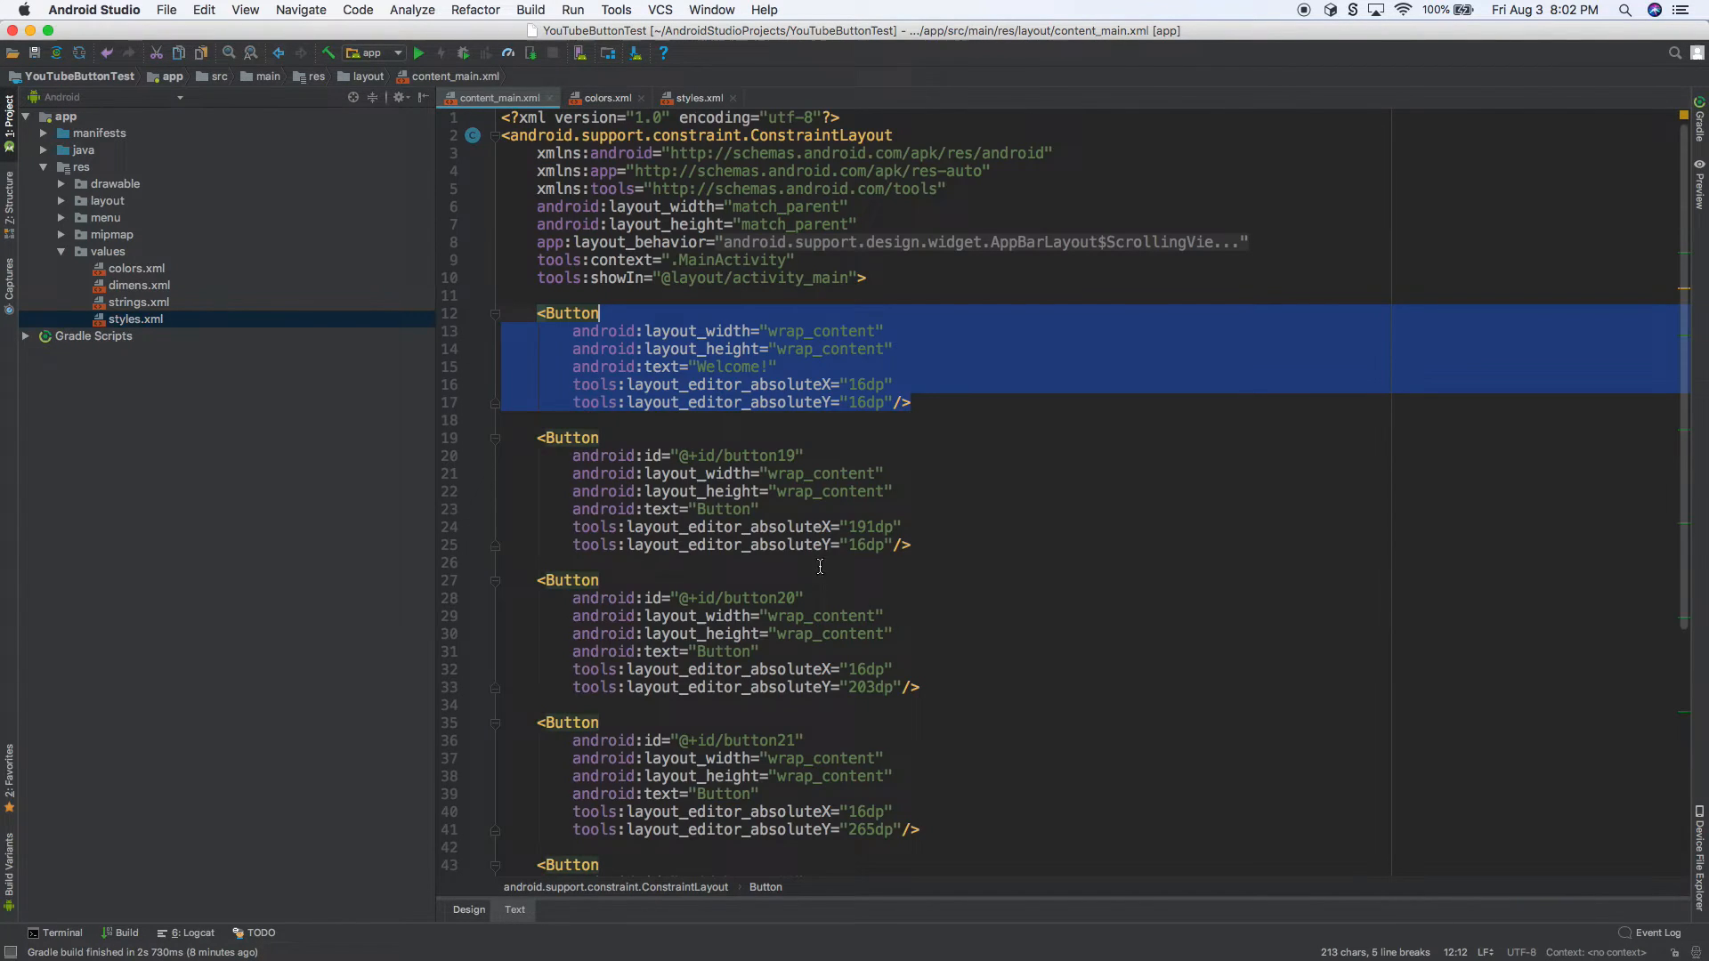
left_click(882, 472)
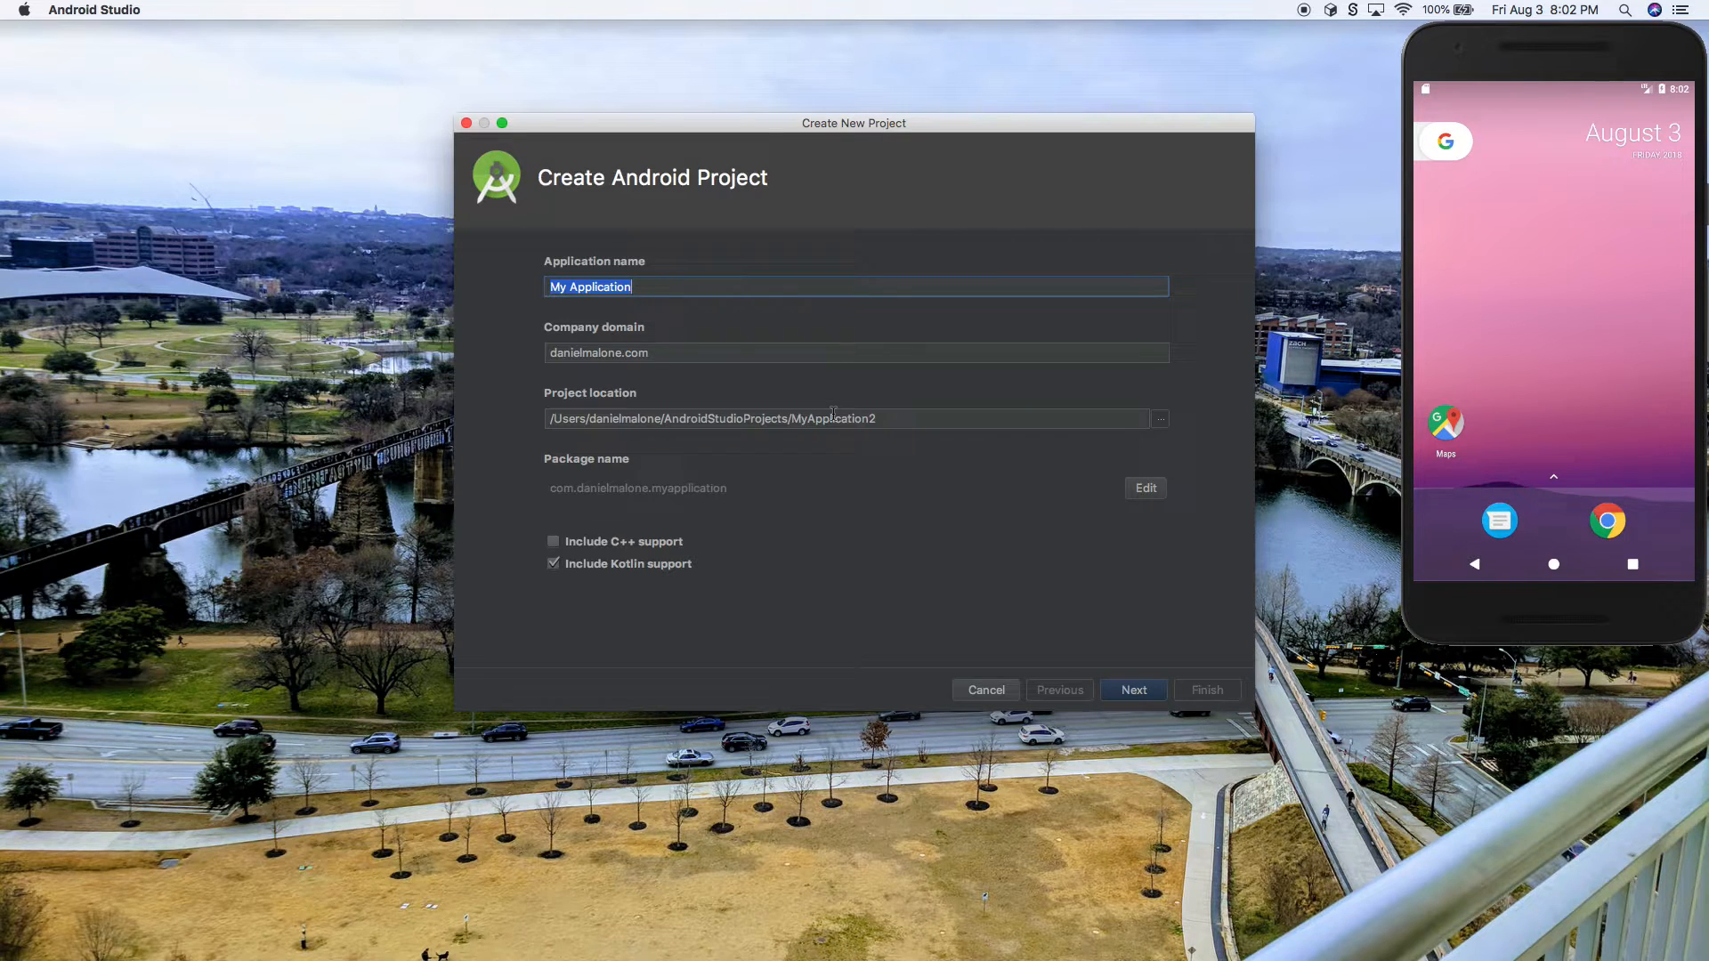
- Create a new basic-activity project named ButtonStyling
type("ButtonStyl")
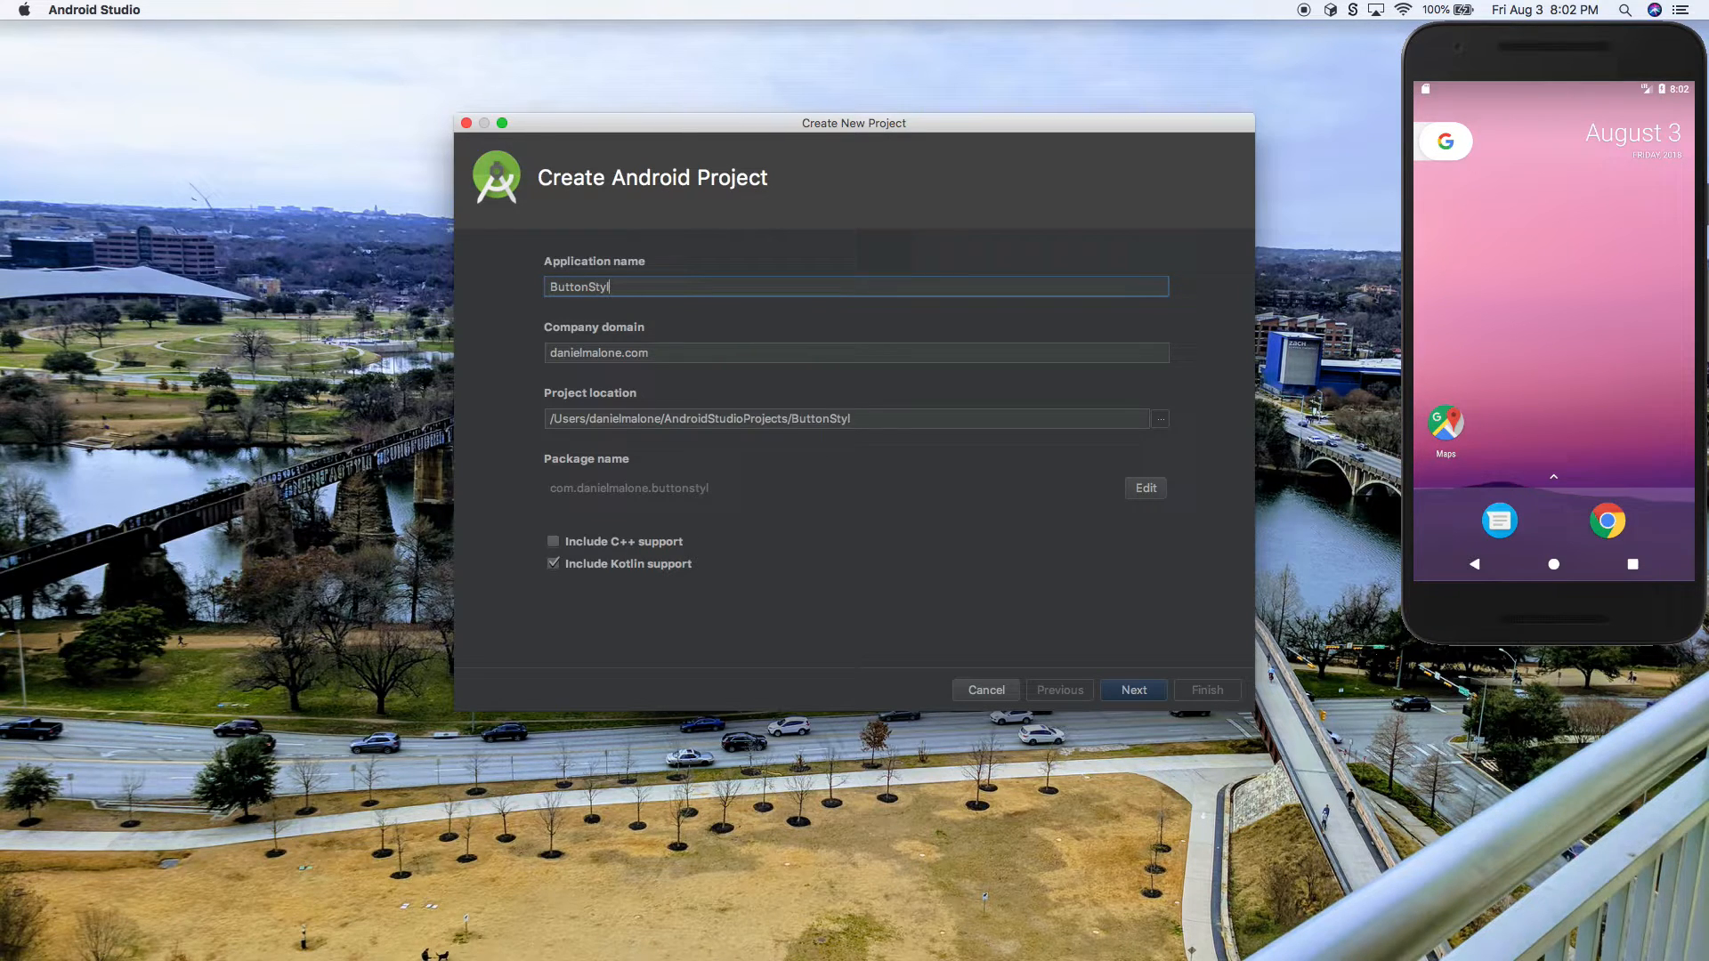
type("ing")
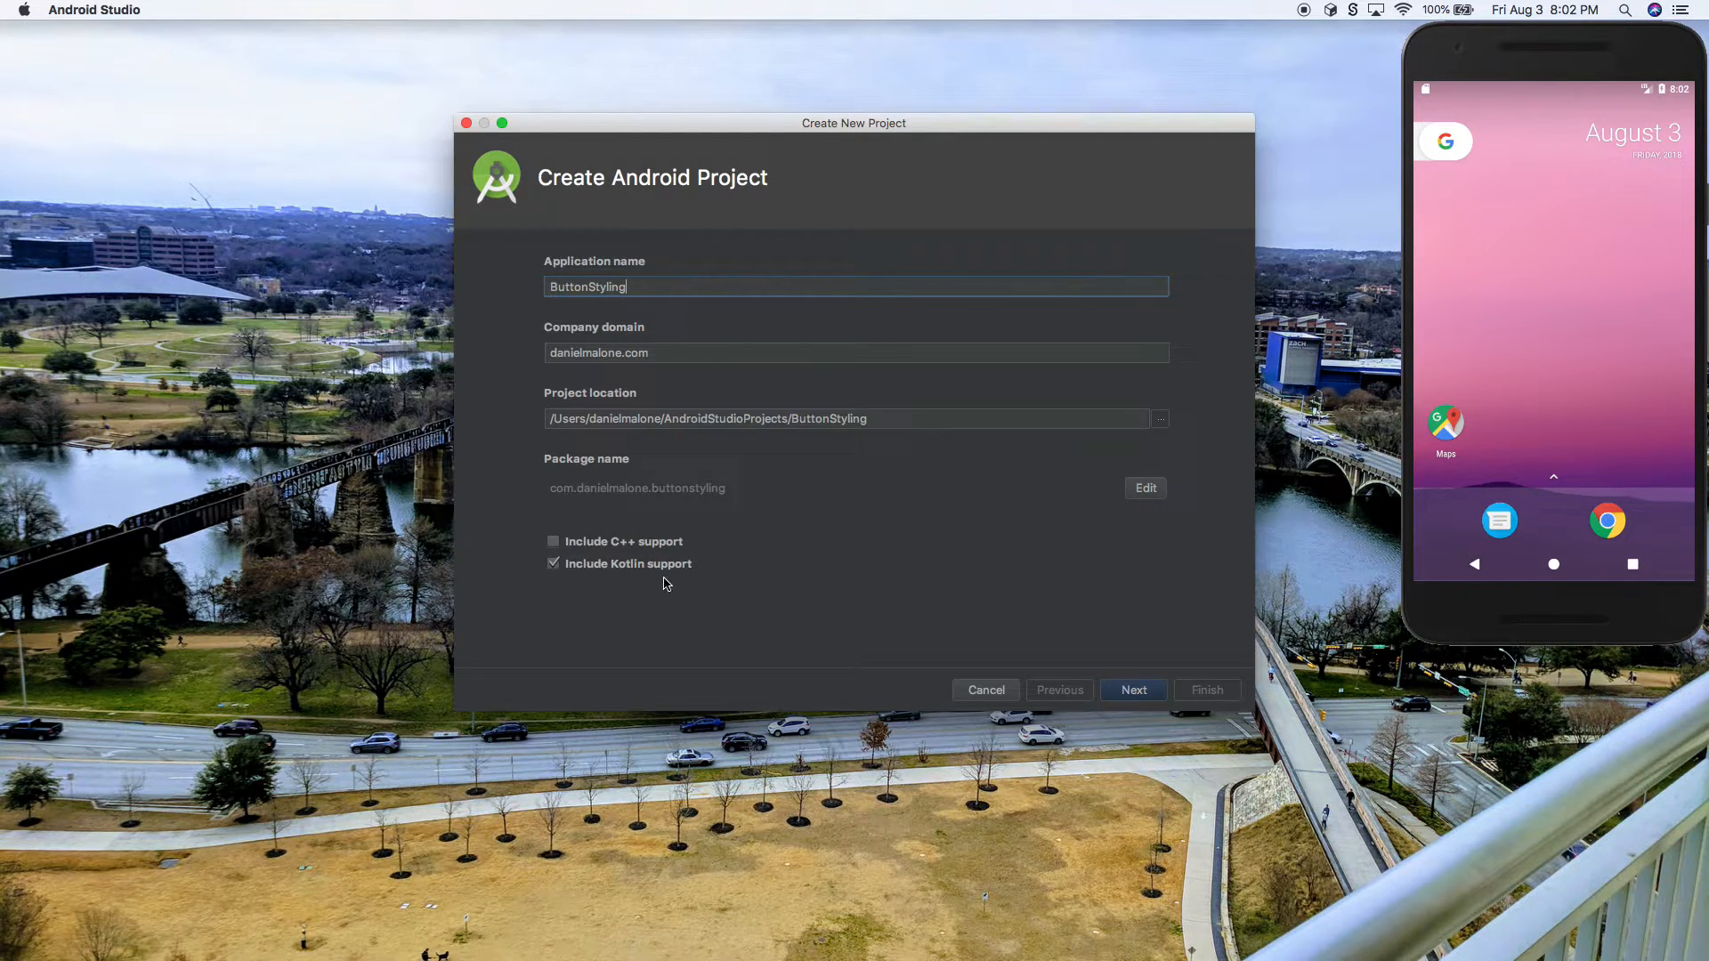
left_click(1131, 690)
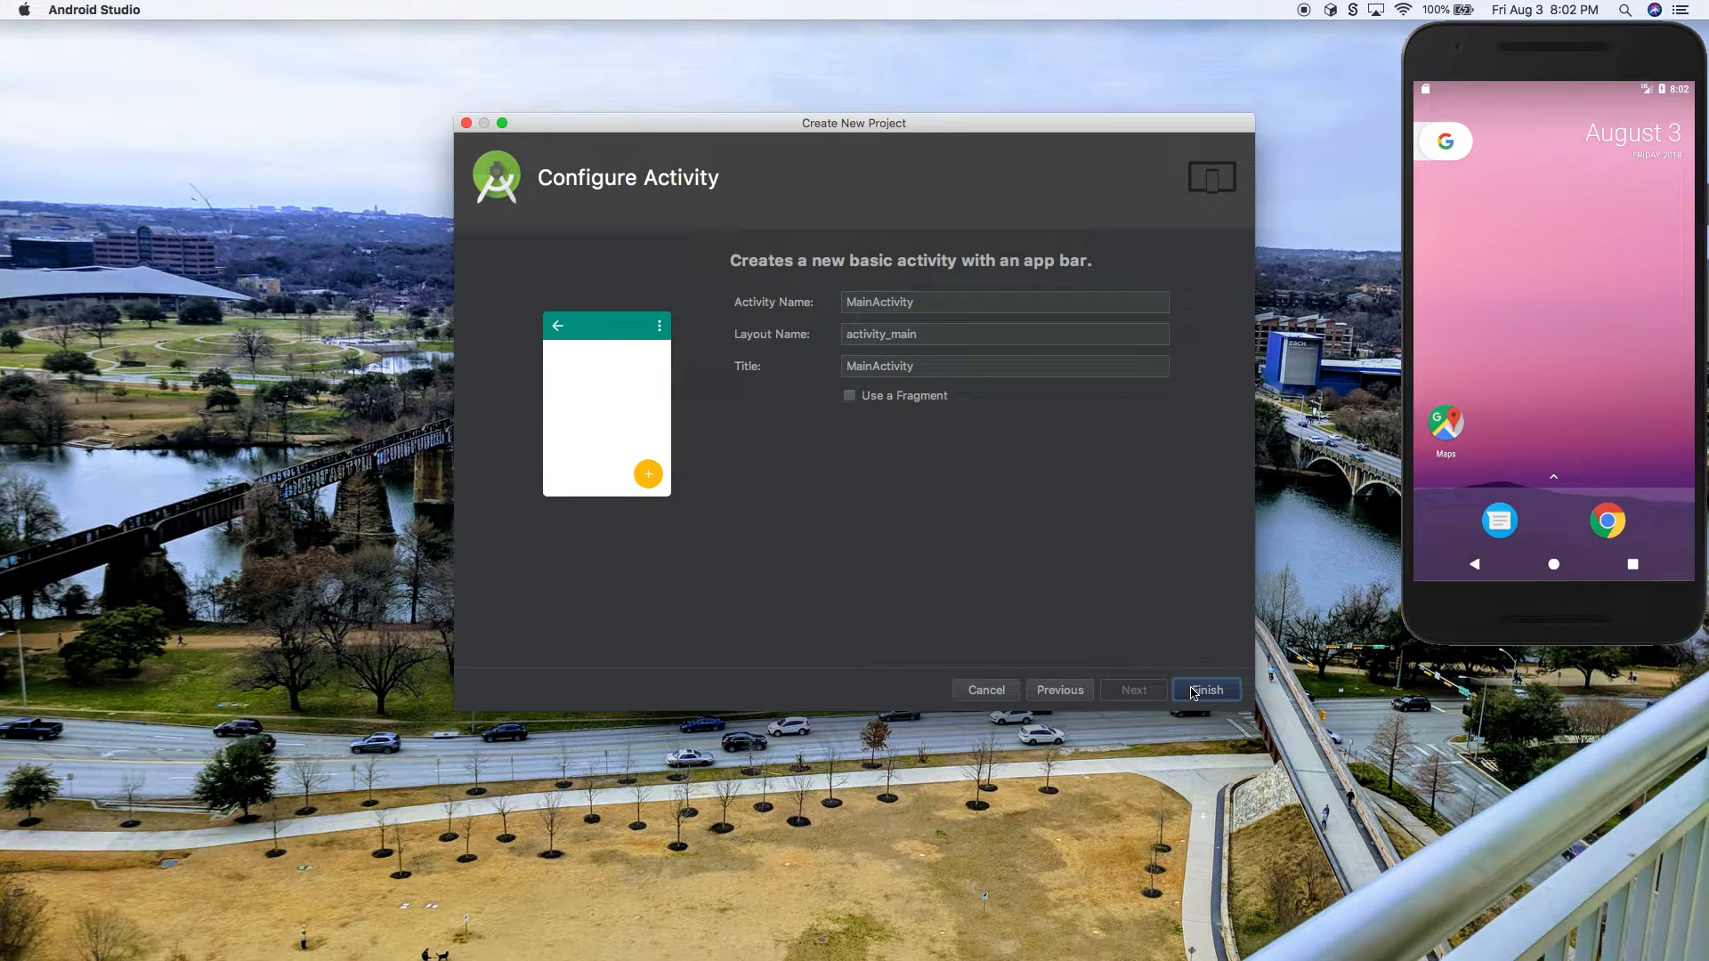
left_click(1205, 690)
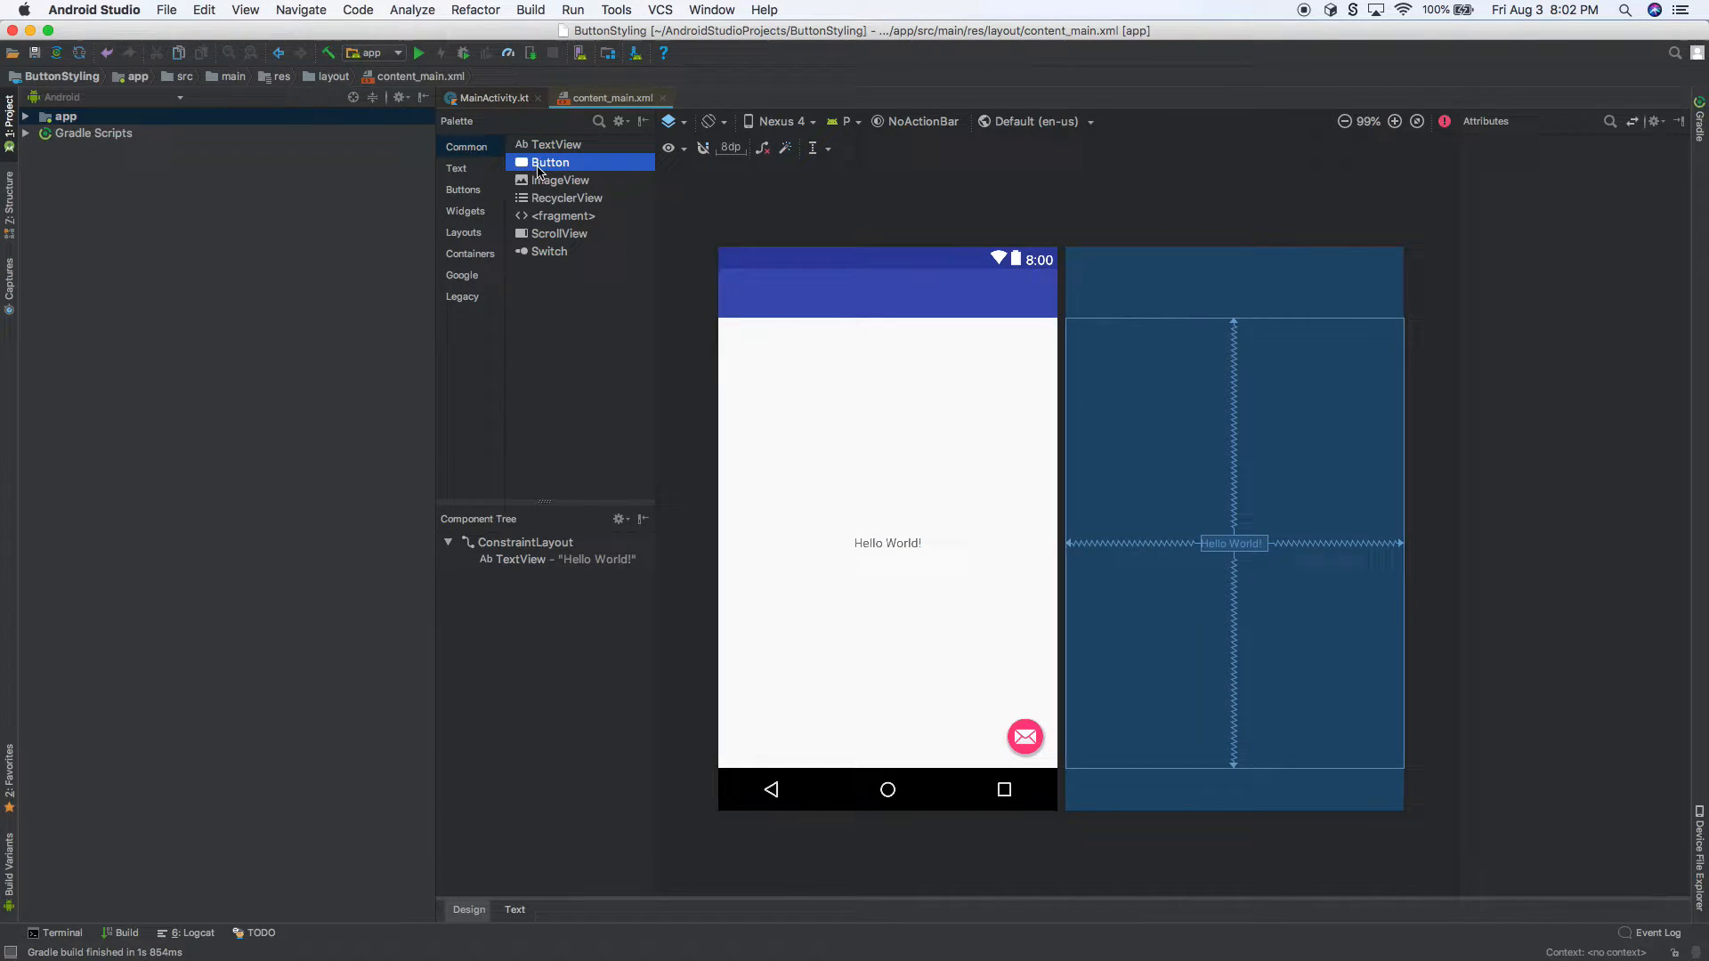
- Place two default Button widgets in the new layout, the second below the first
left_click_drag(549, 162, 771, 353)
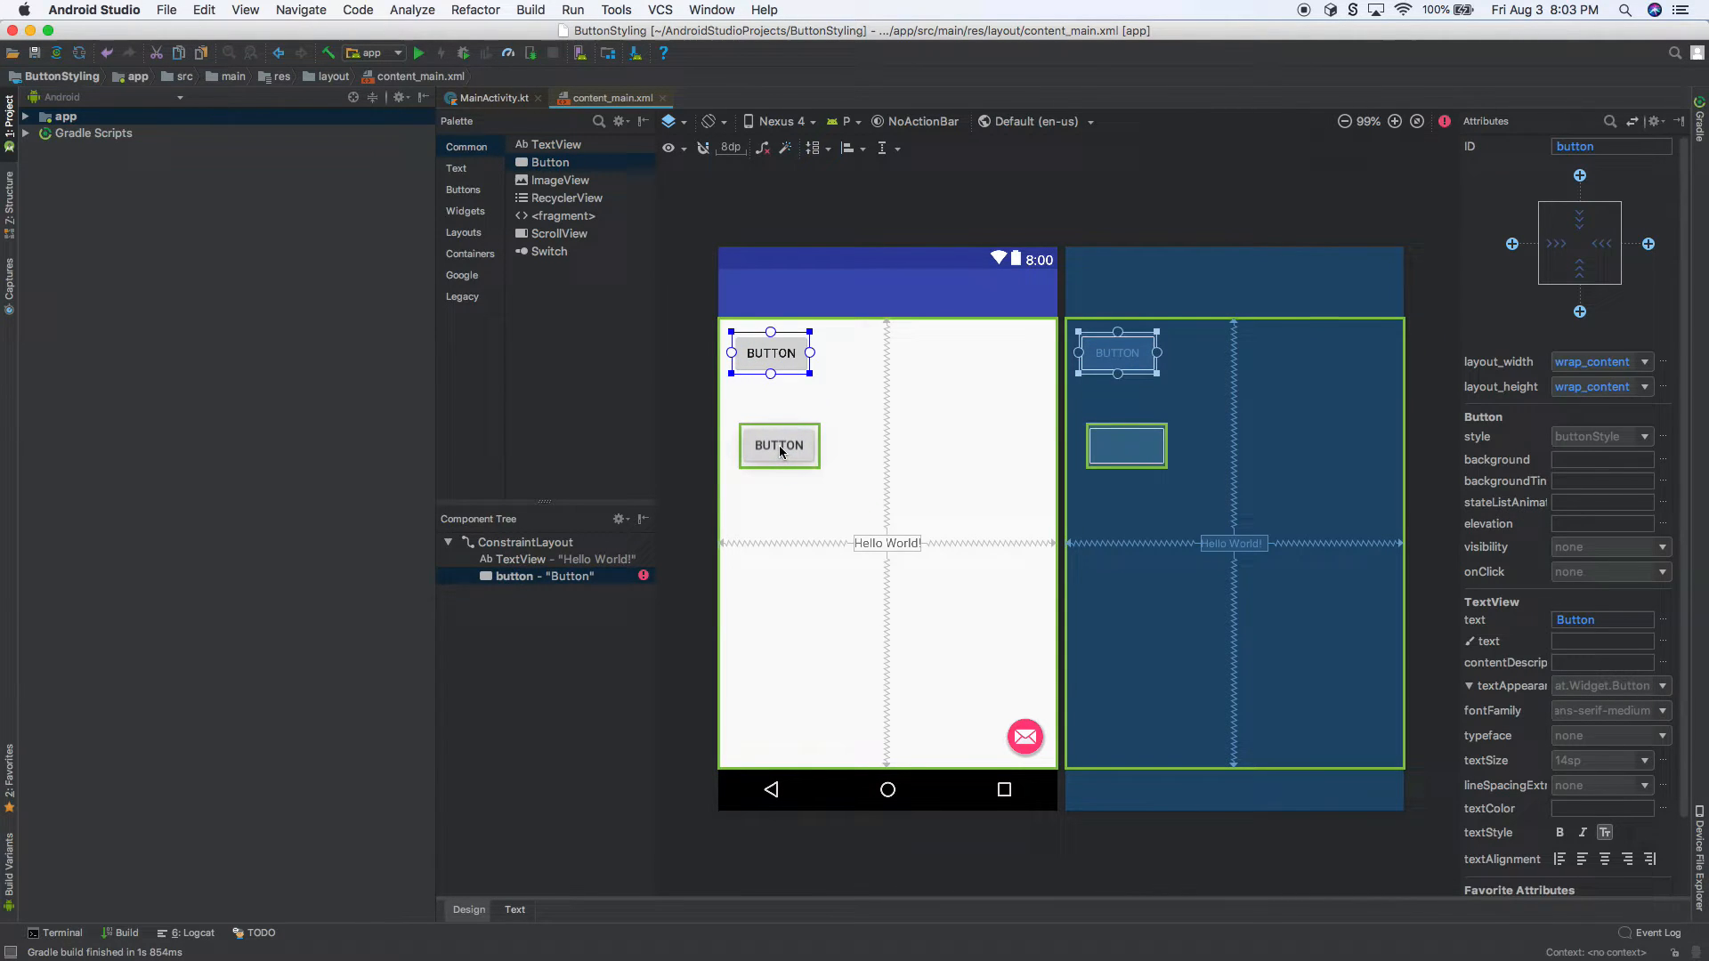
left_click(771, 445)
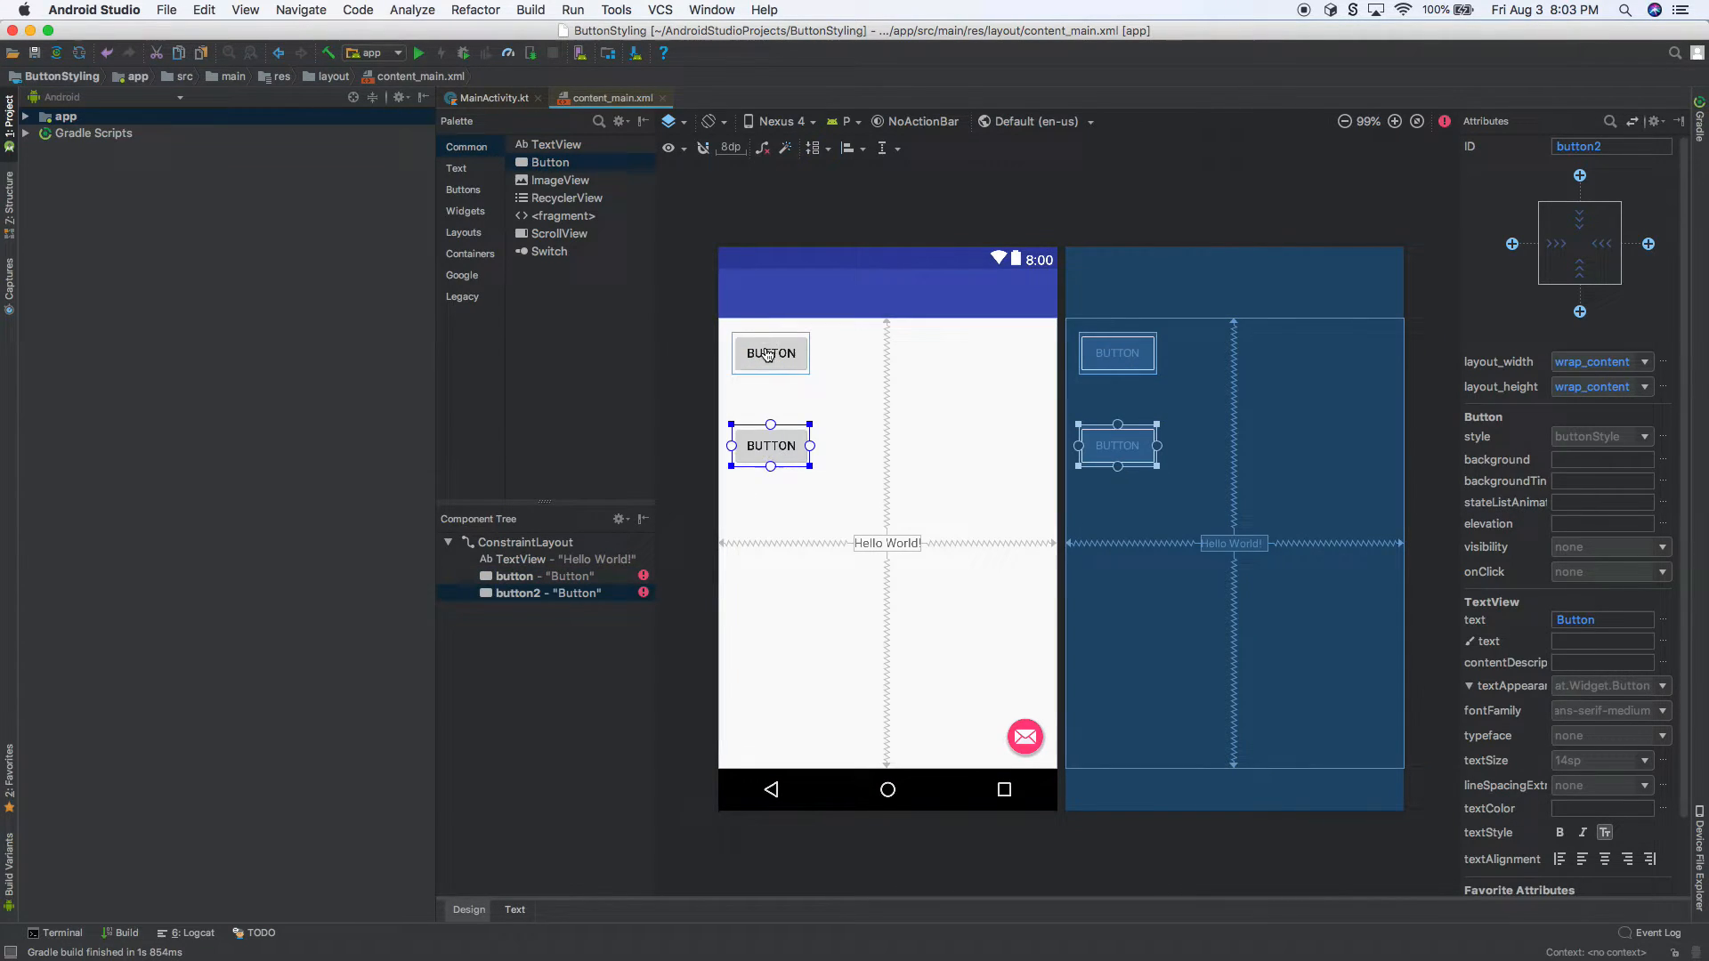
mouse_move(801, 344)
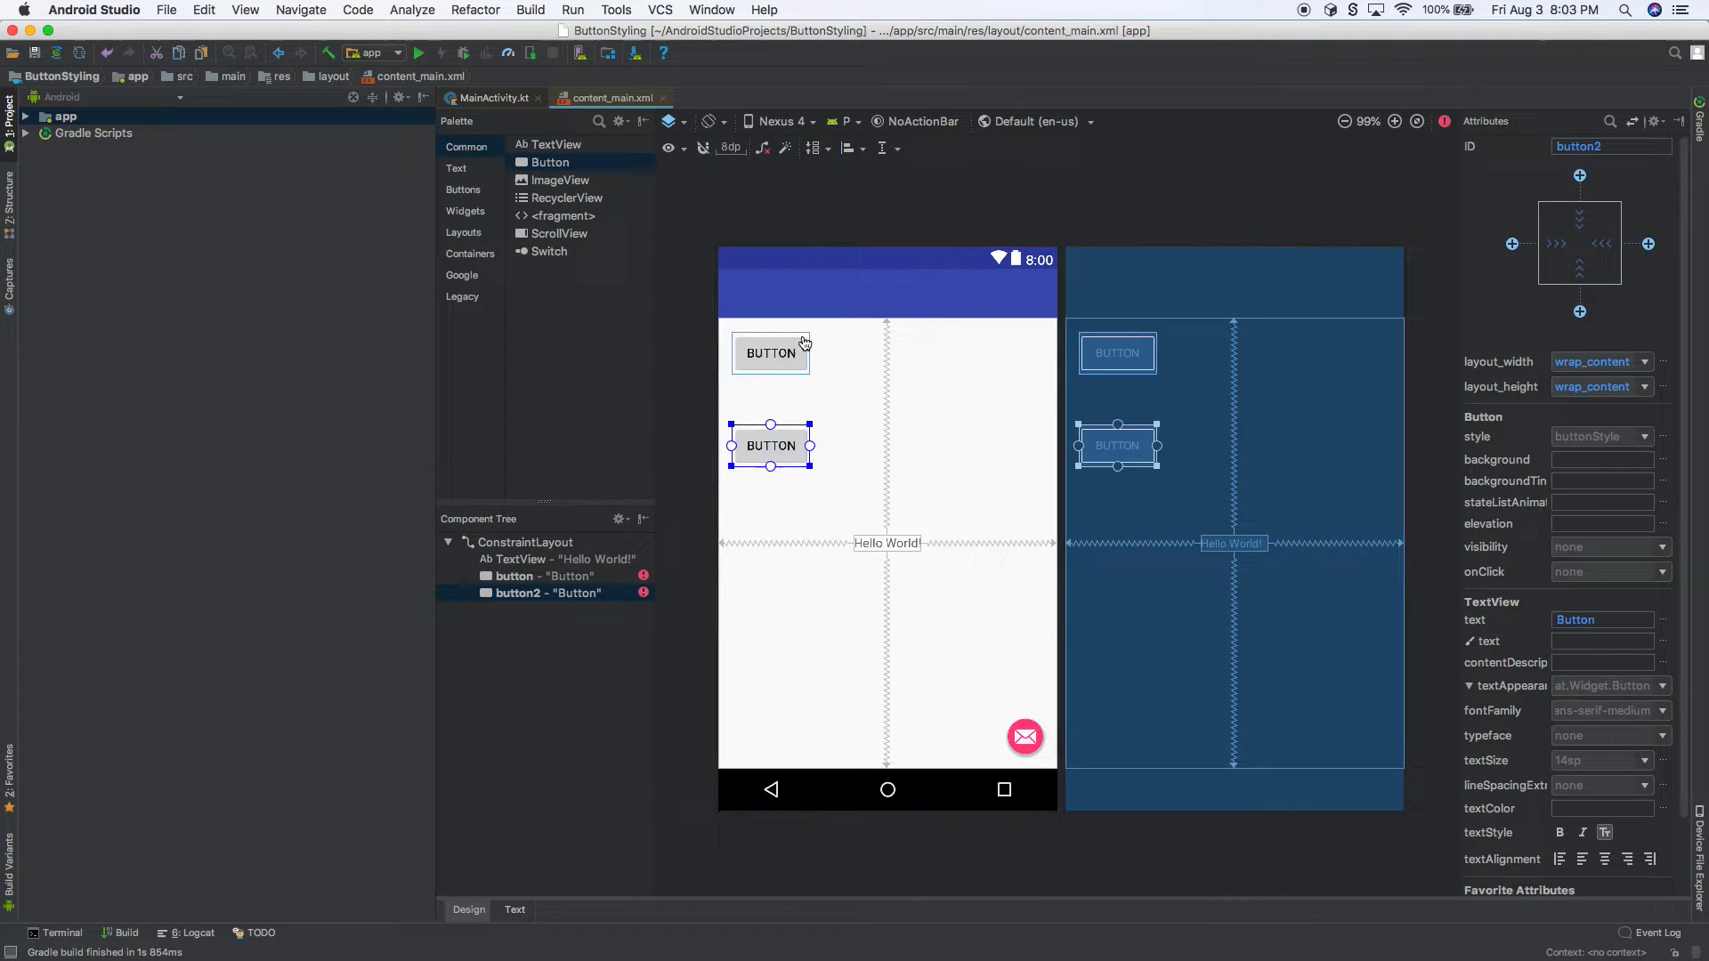
mouse_move(791, 380)
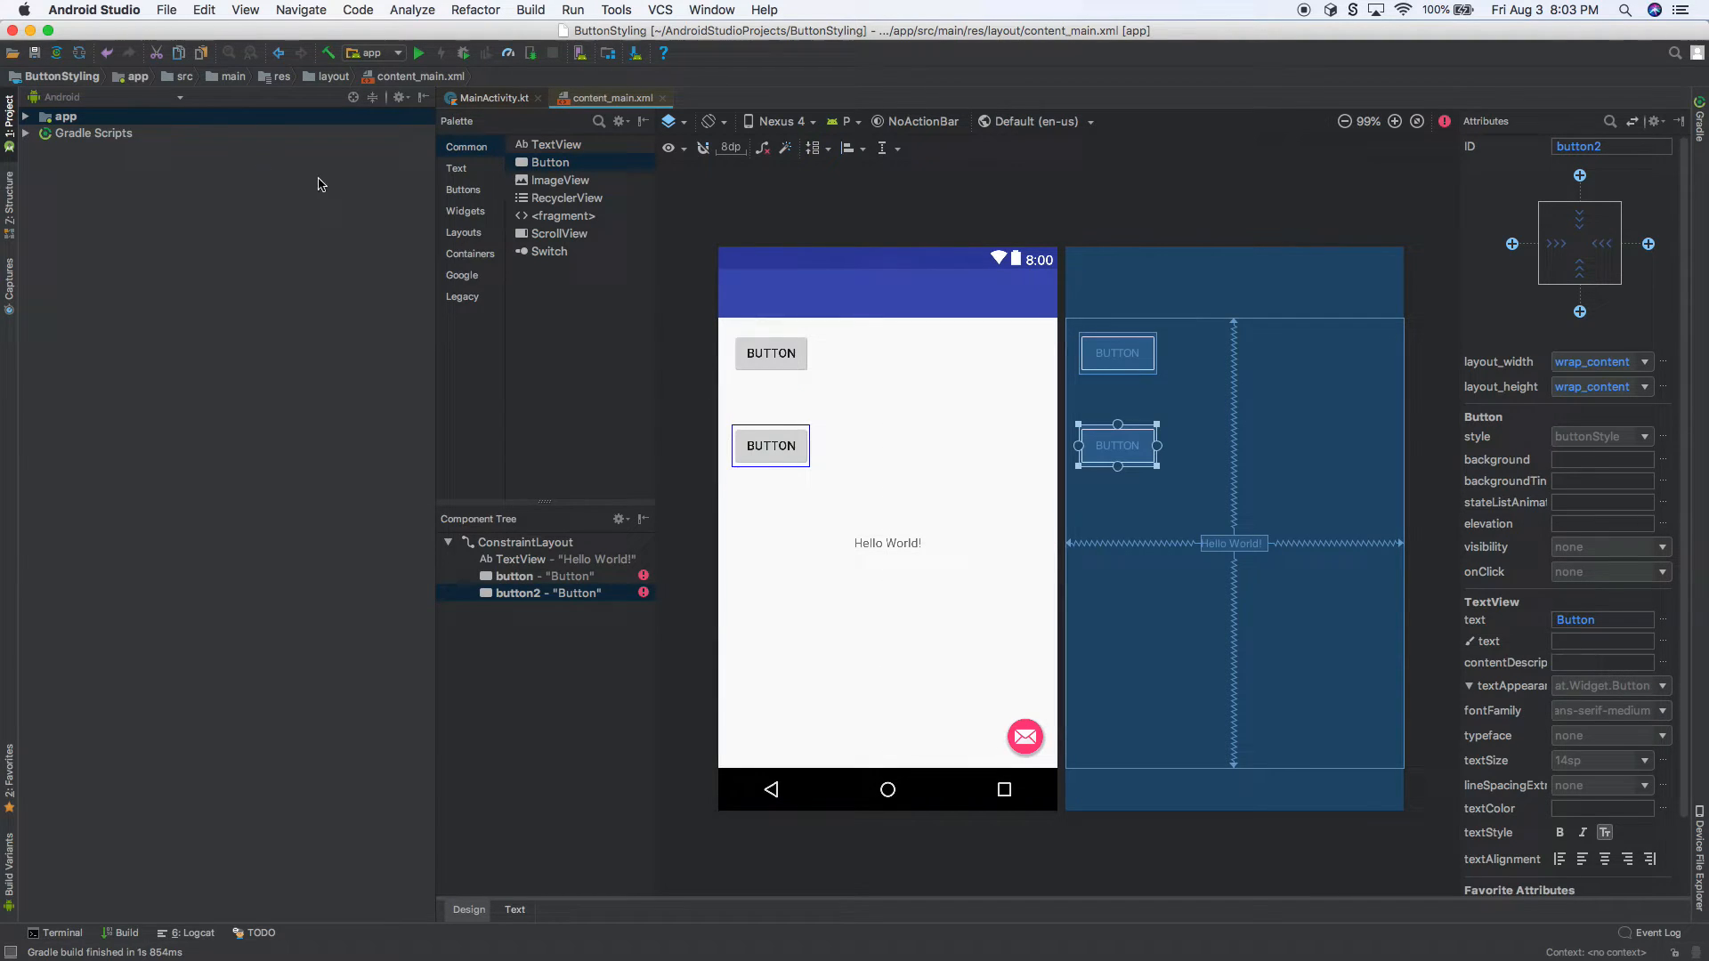
left_click(26, 117)
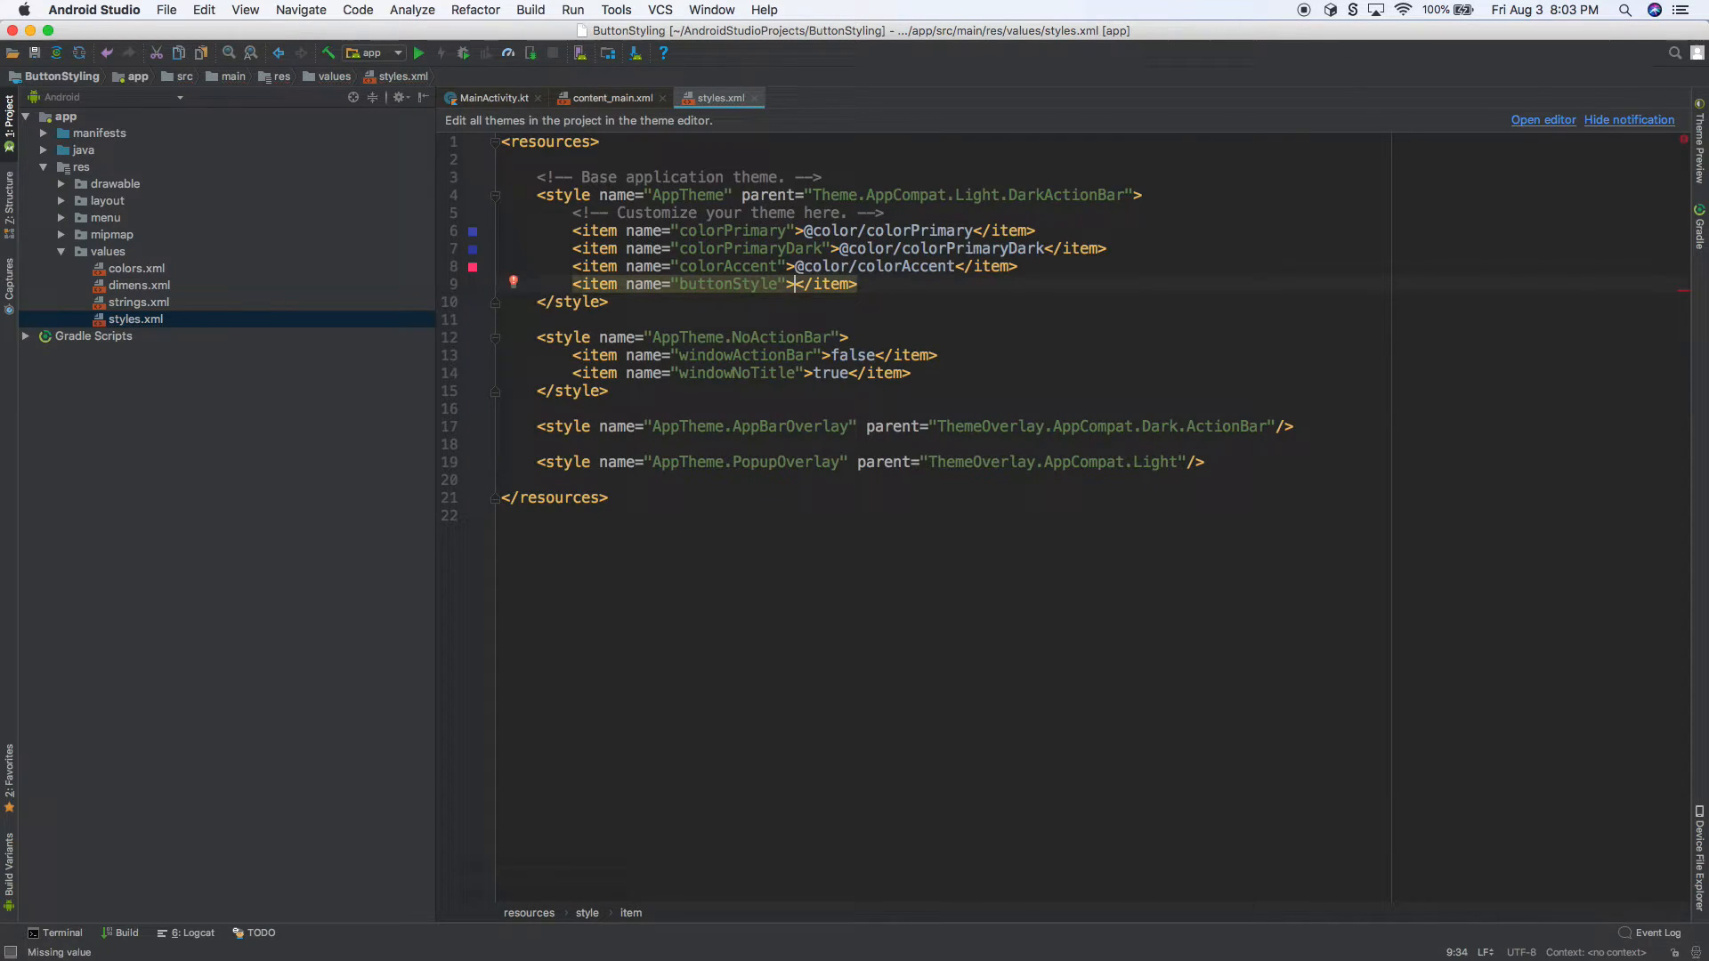
type("@style/")
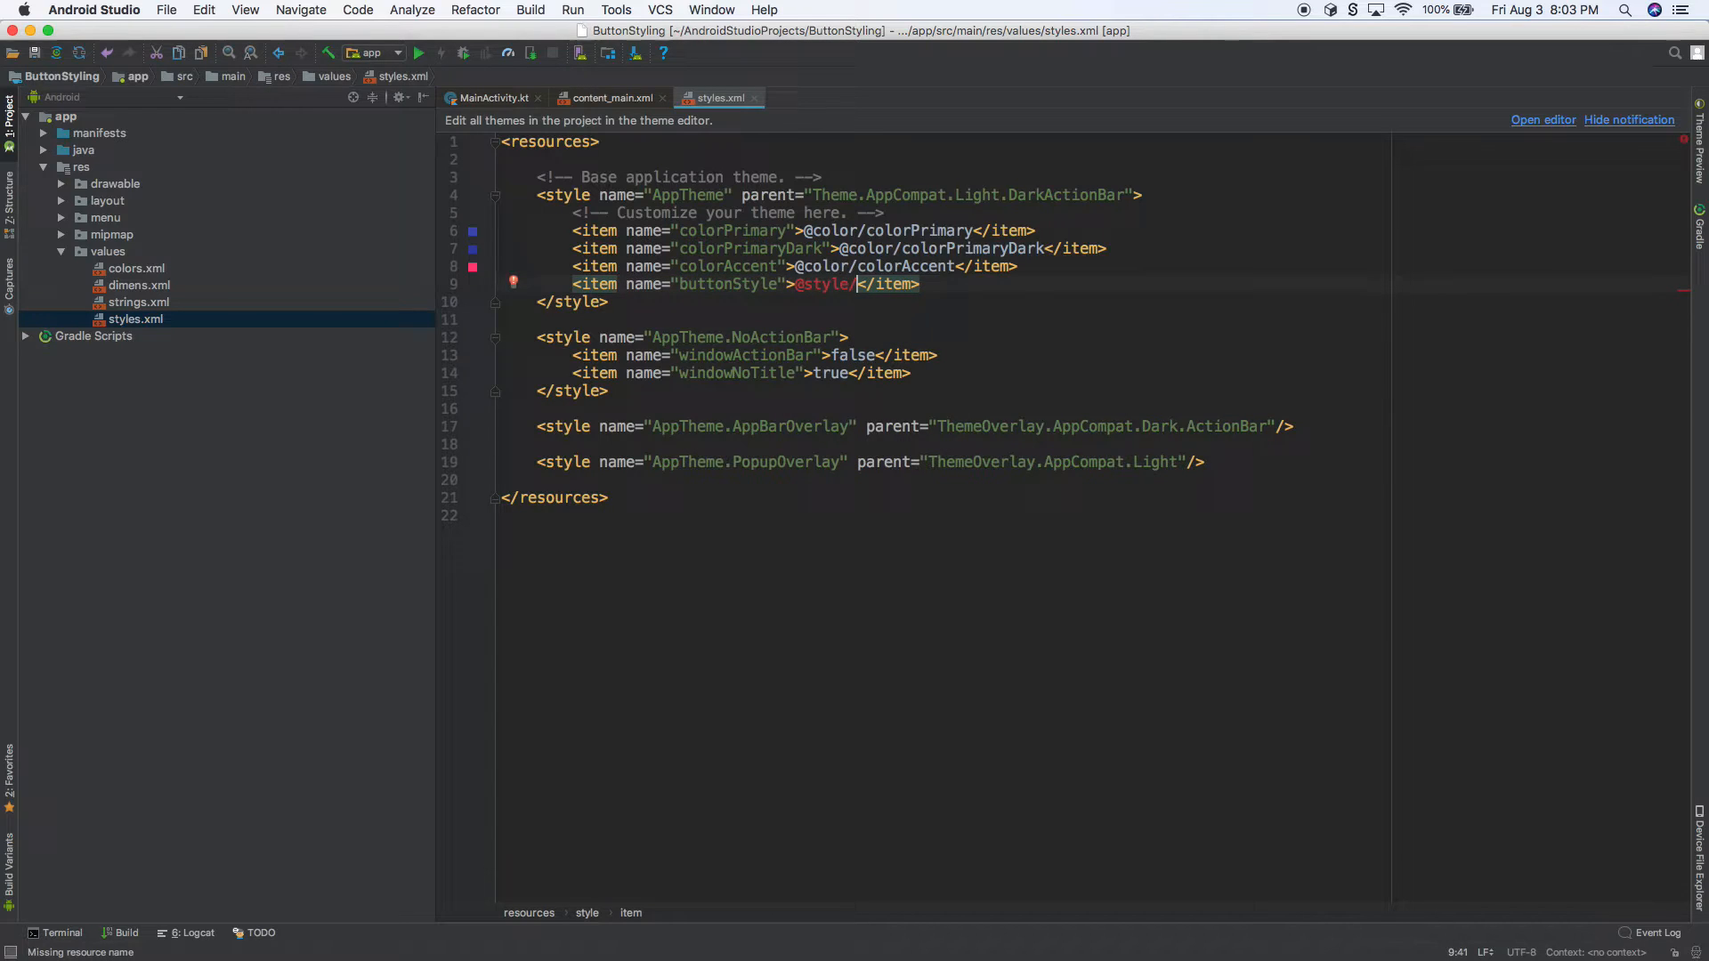
type("recipesByDan")
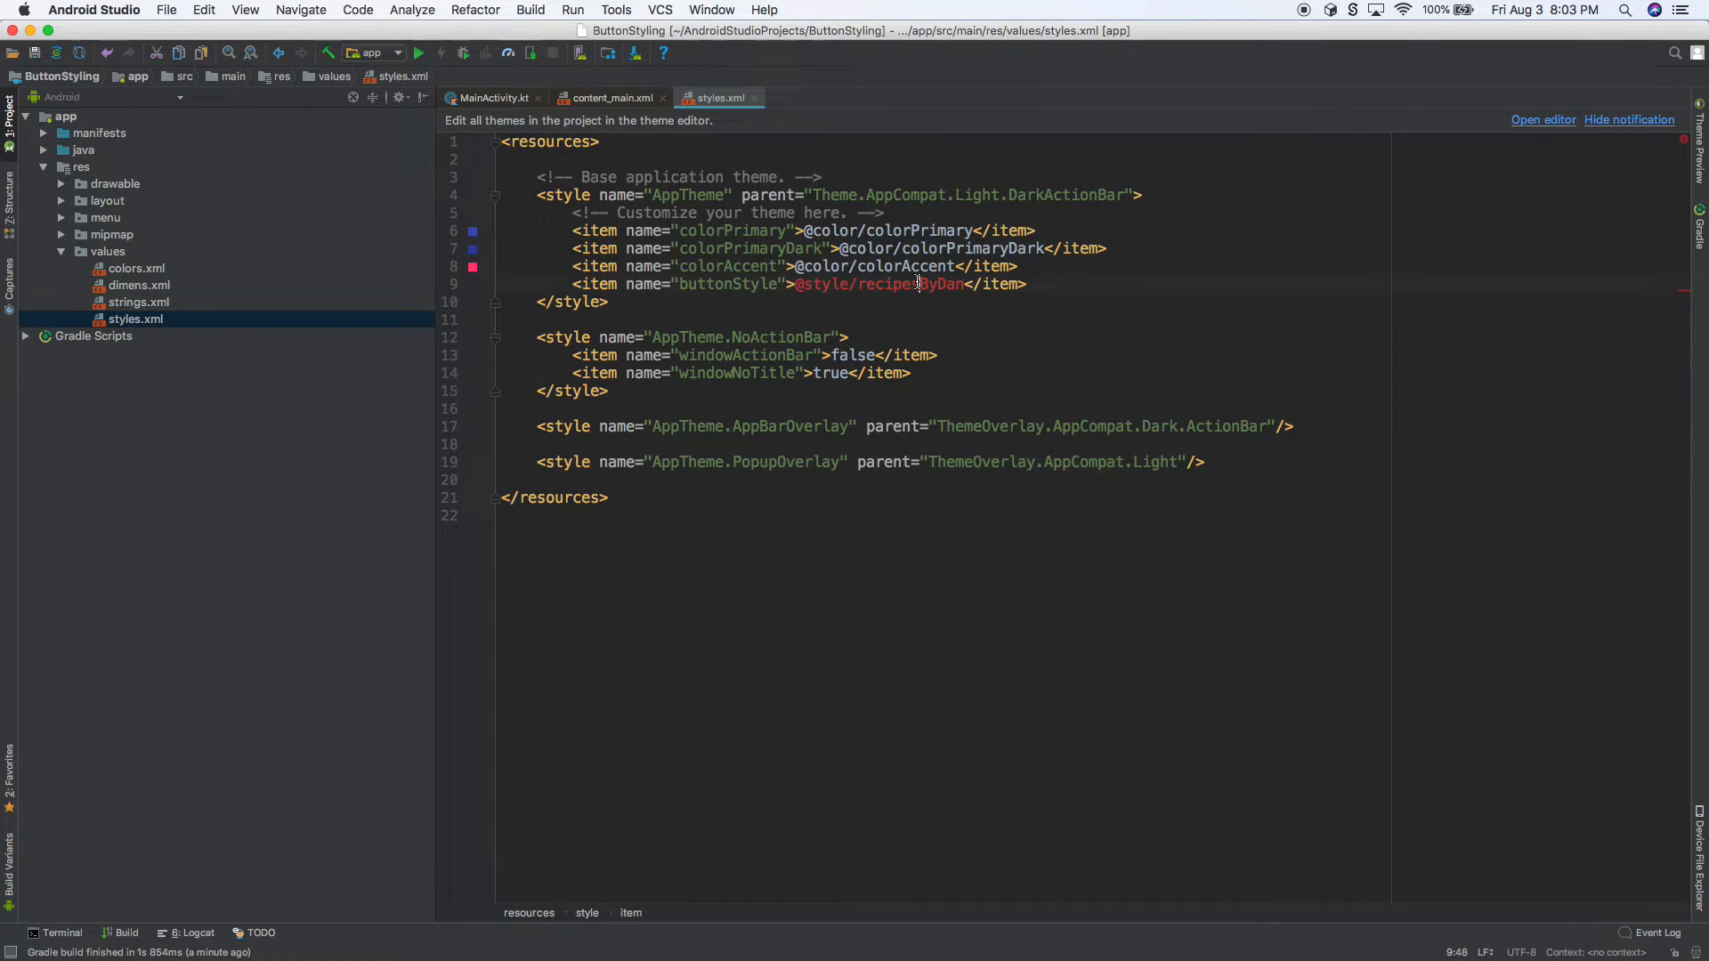
left_click(886, 283)
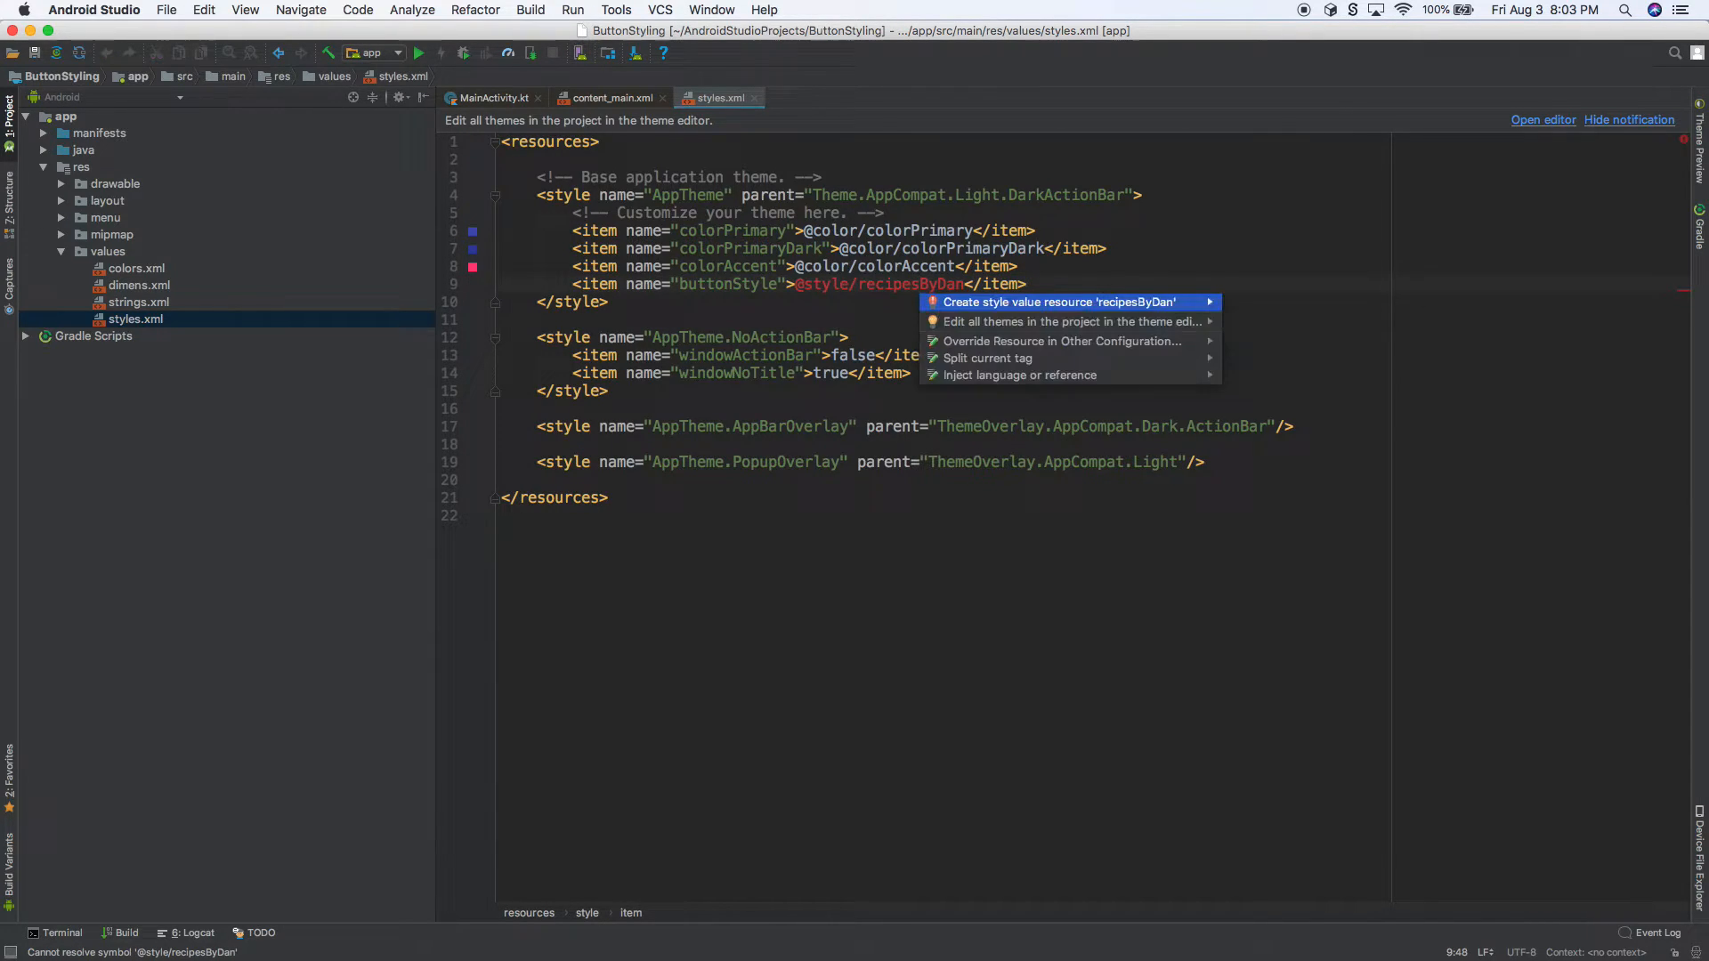
- Make the recipesByDan style inherit from Base.Widget.AppCompat.Button
left_click(1058, 301)
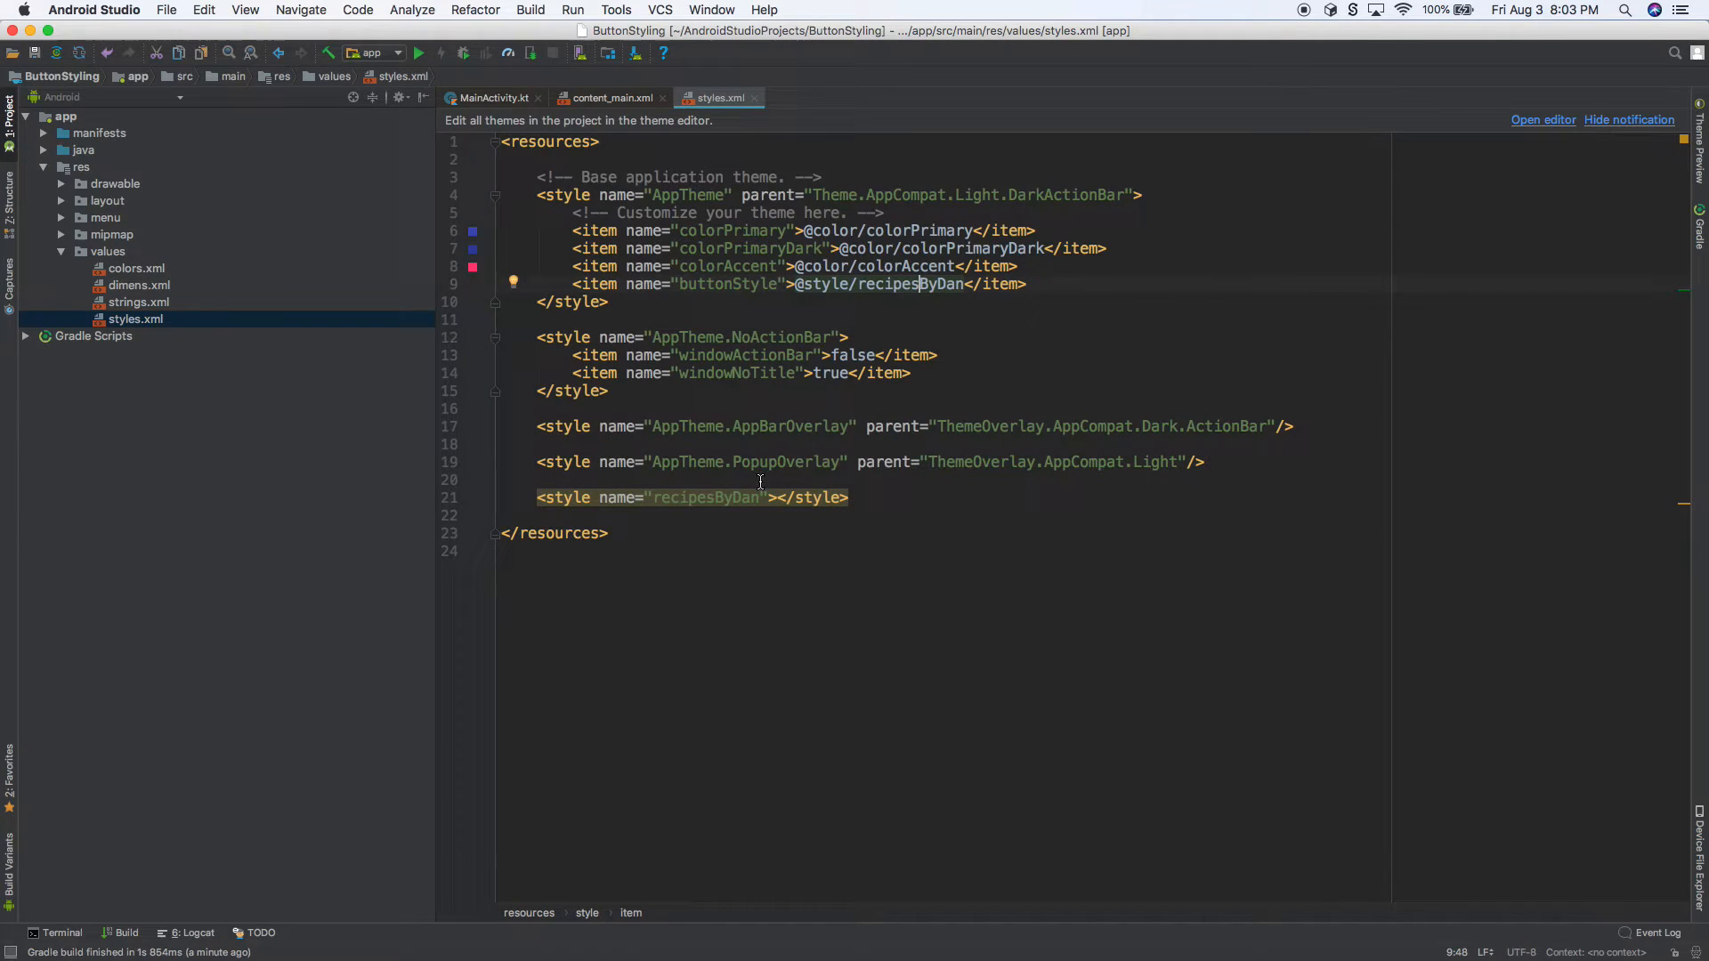
key("enter")
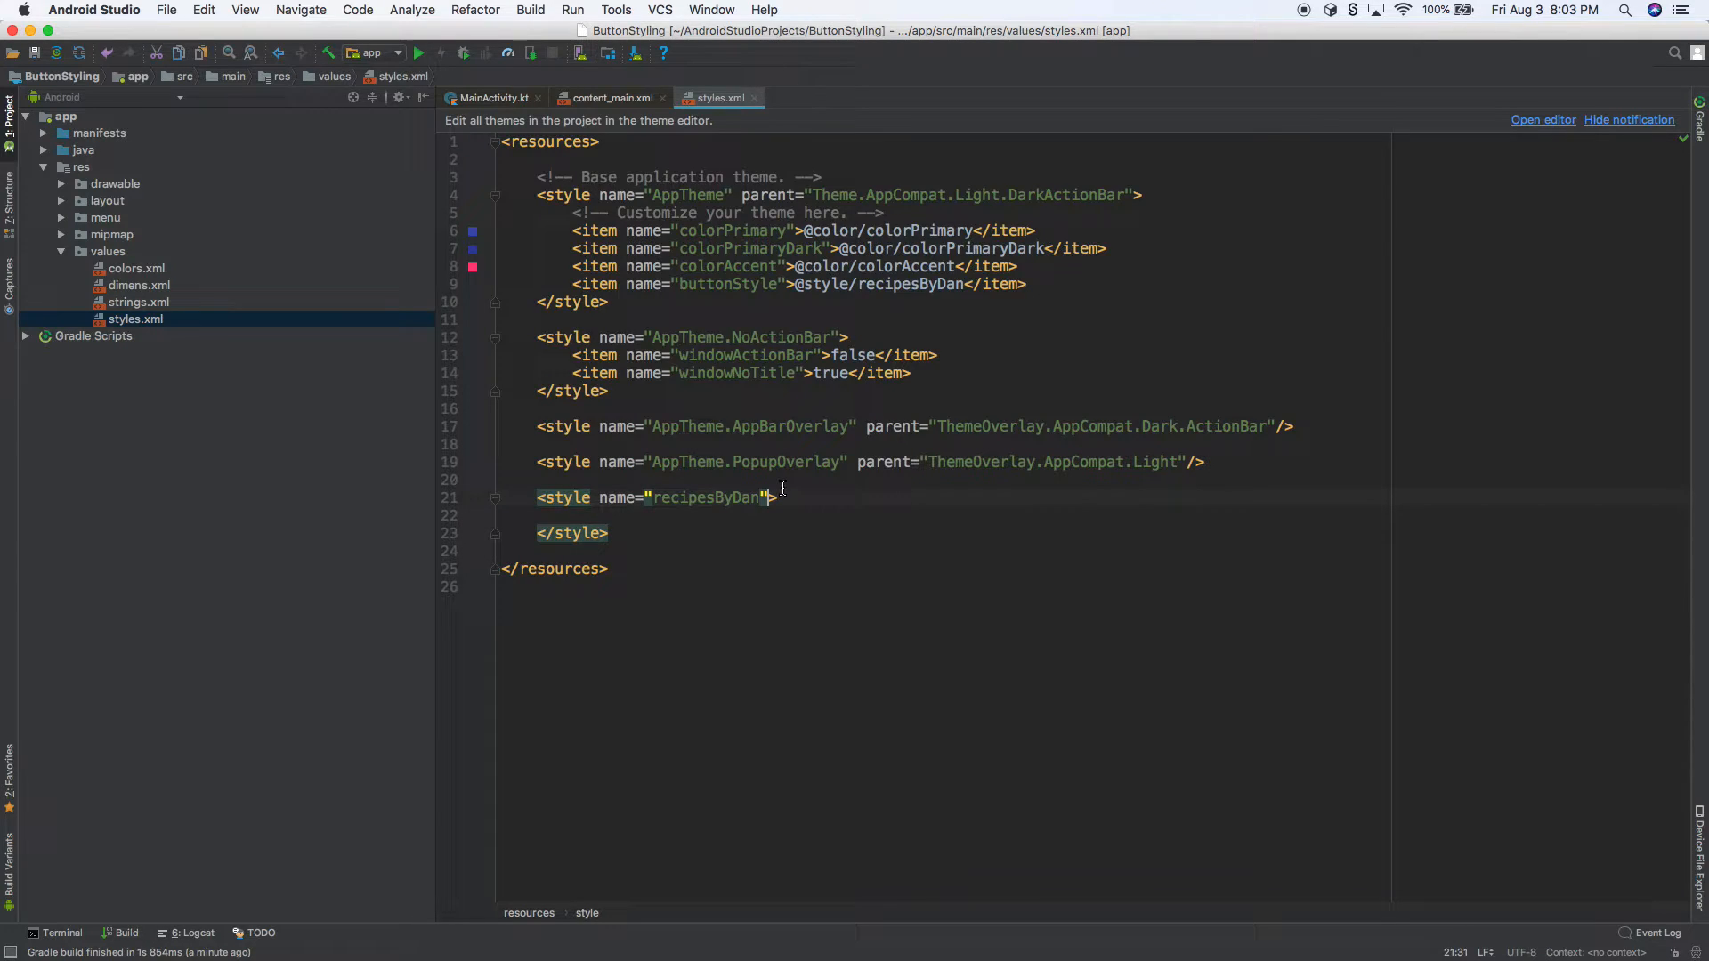
type("parent=\"")
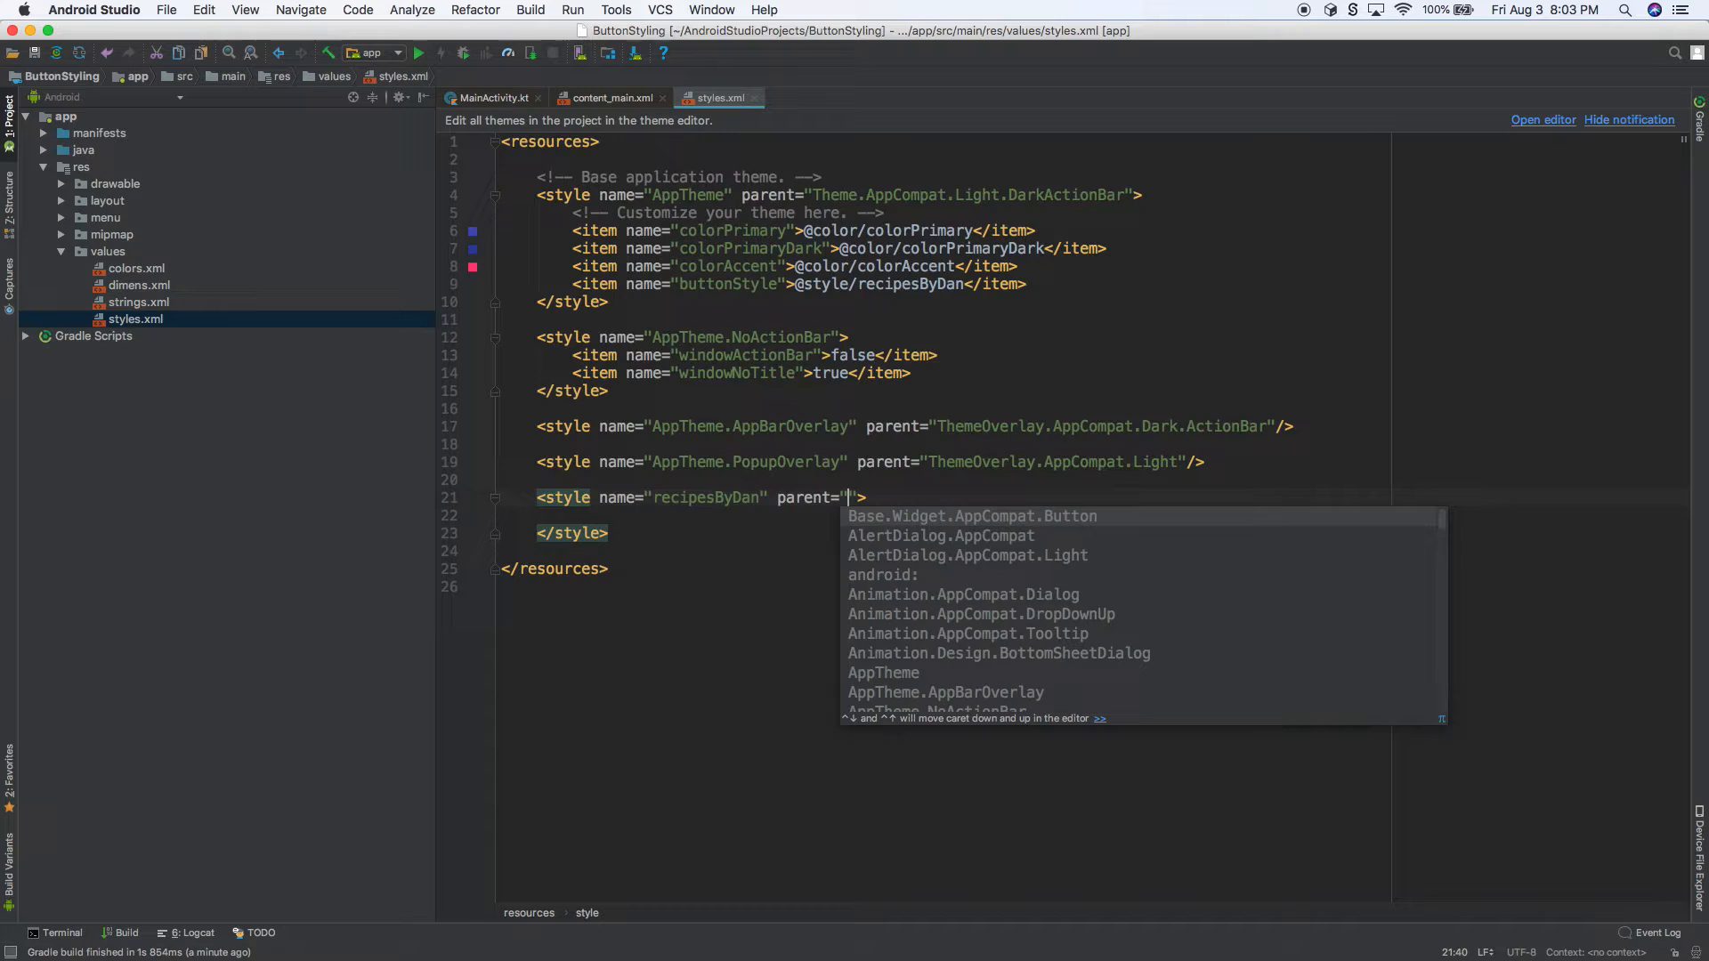
mouse_move(971, 515)
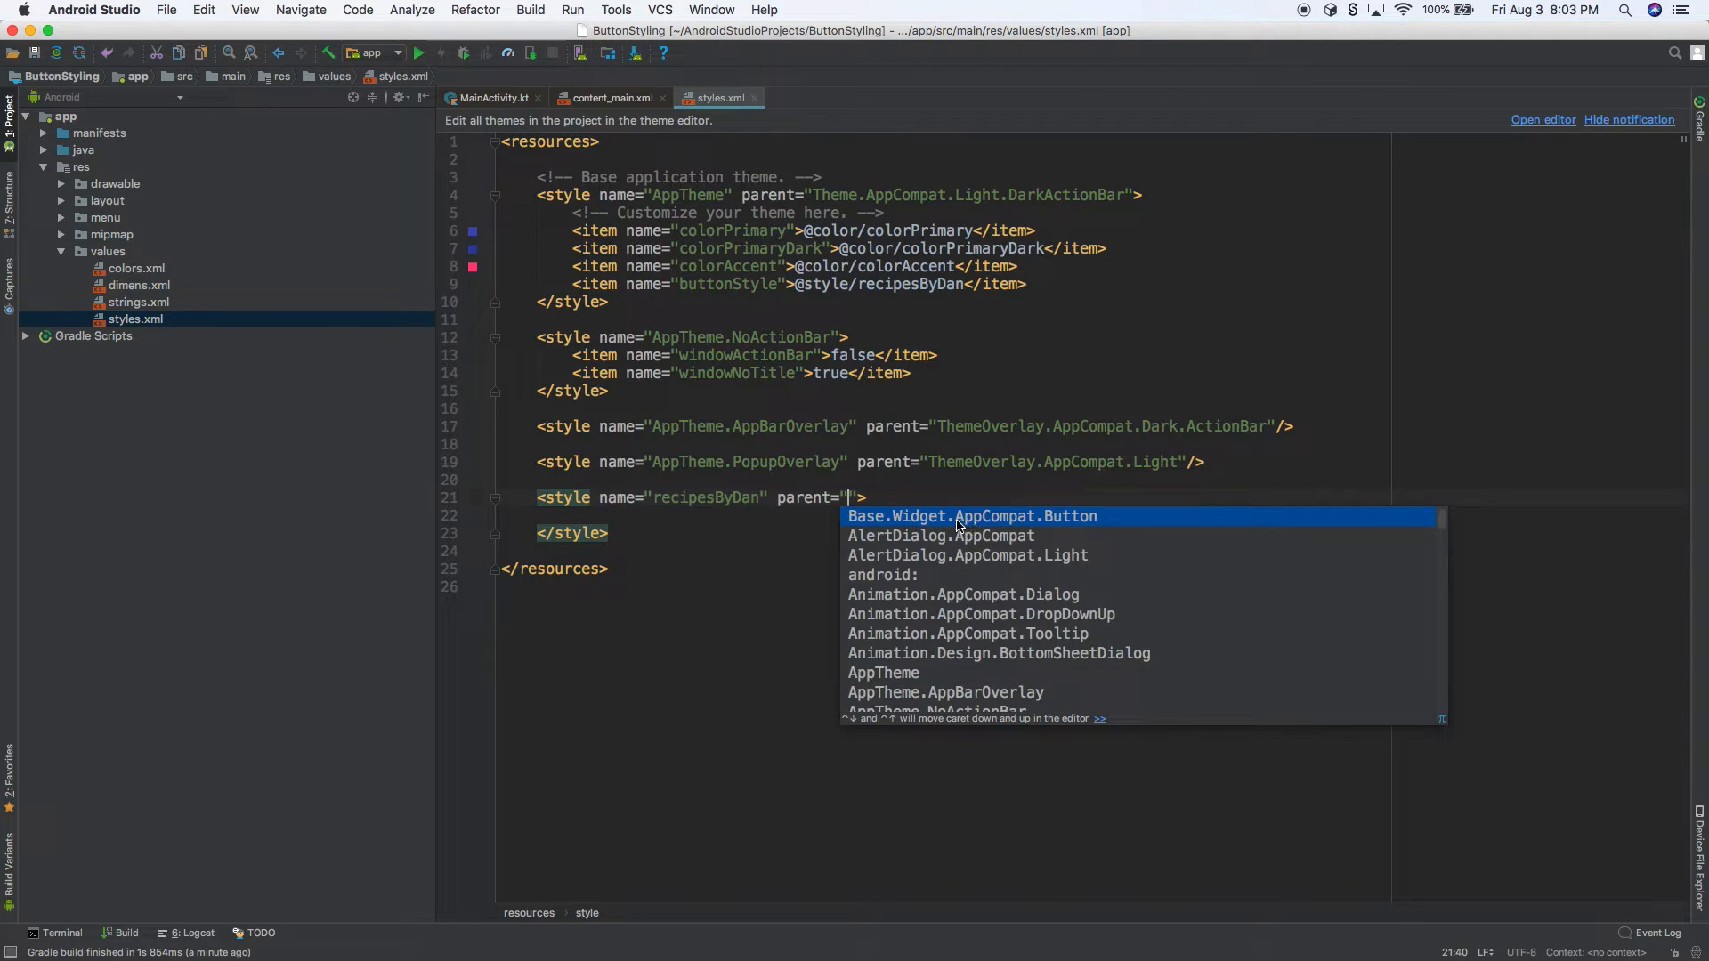
left_click(971, 516)
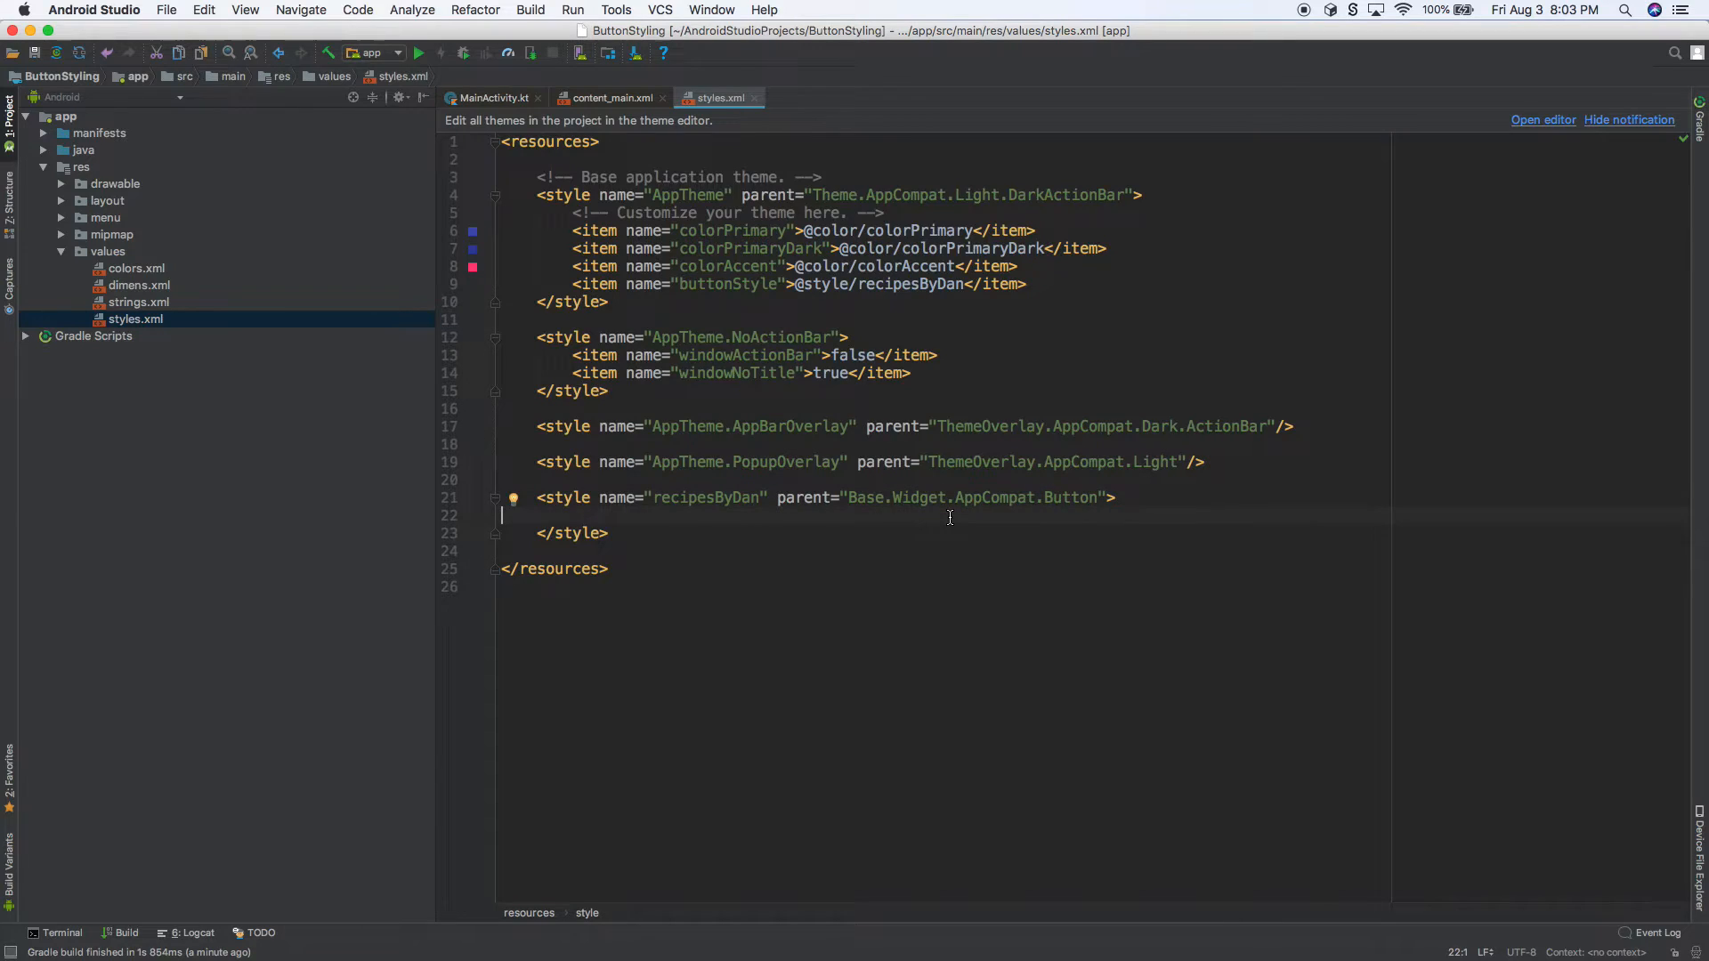
left_click(608, 98)
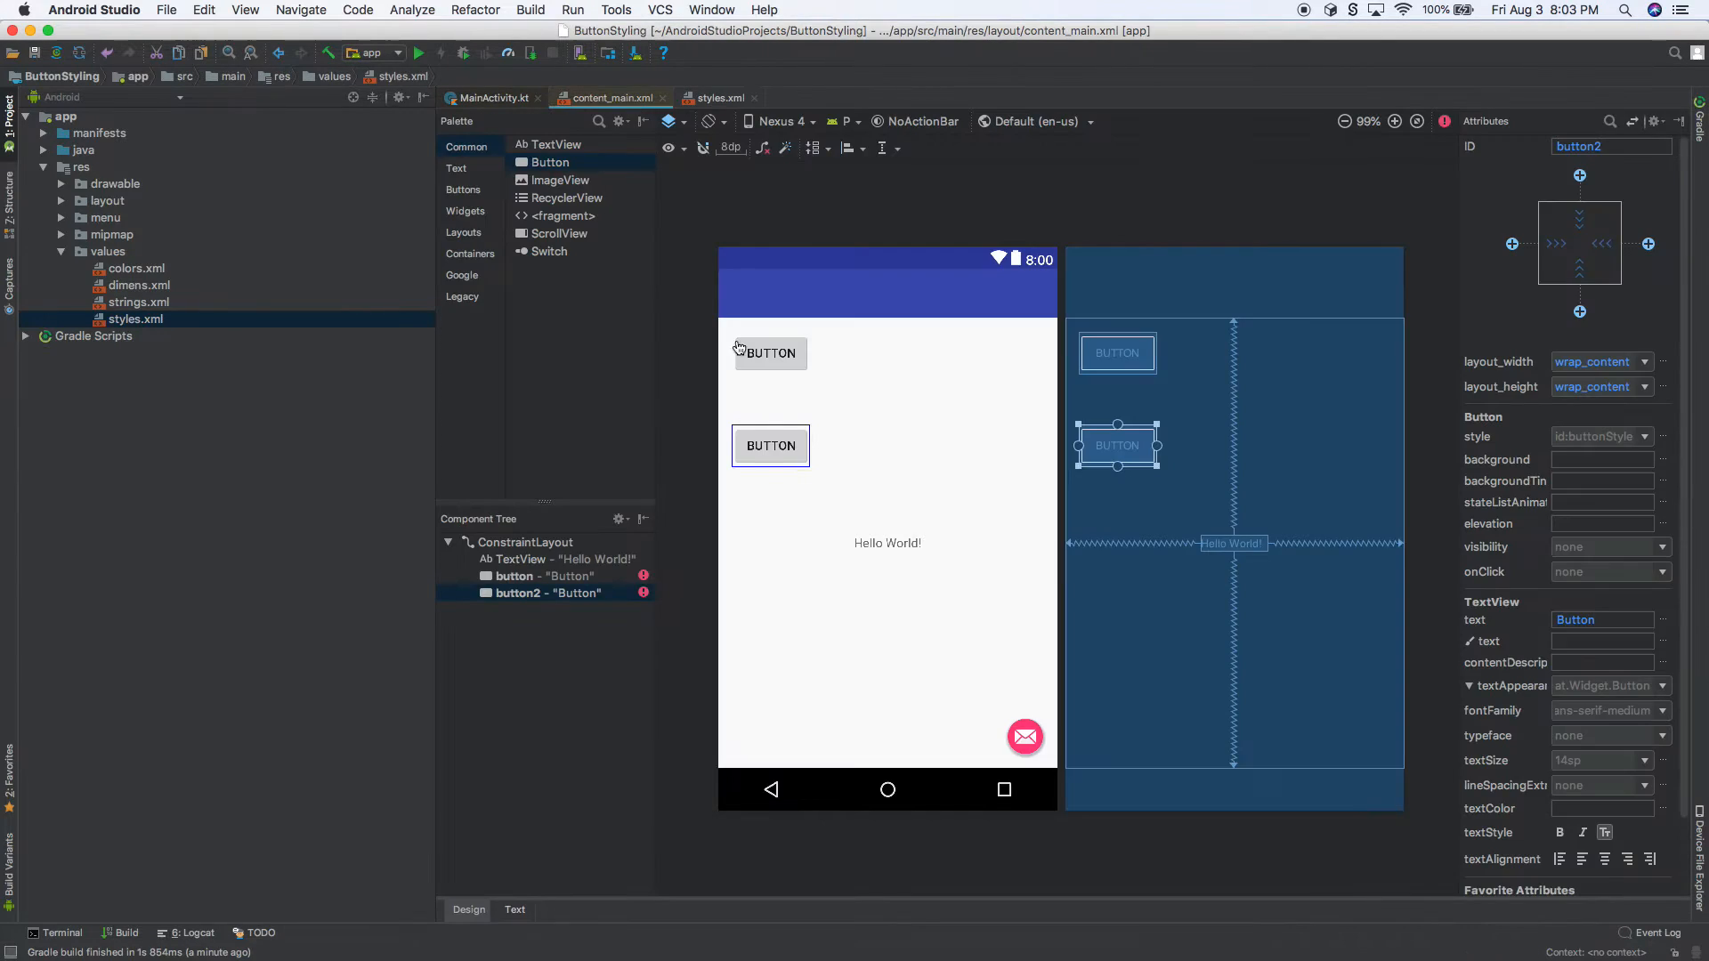
left_click(771, 444)
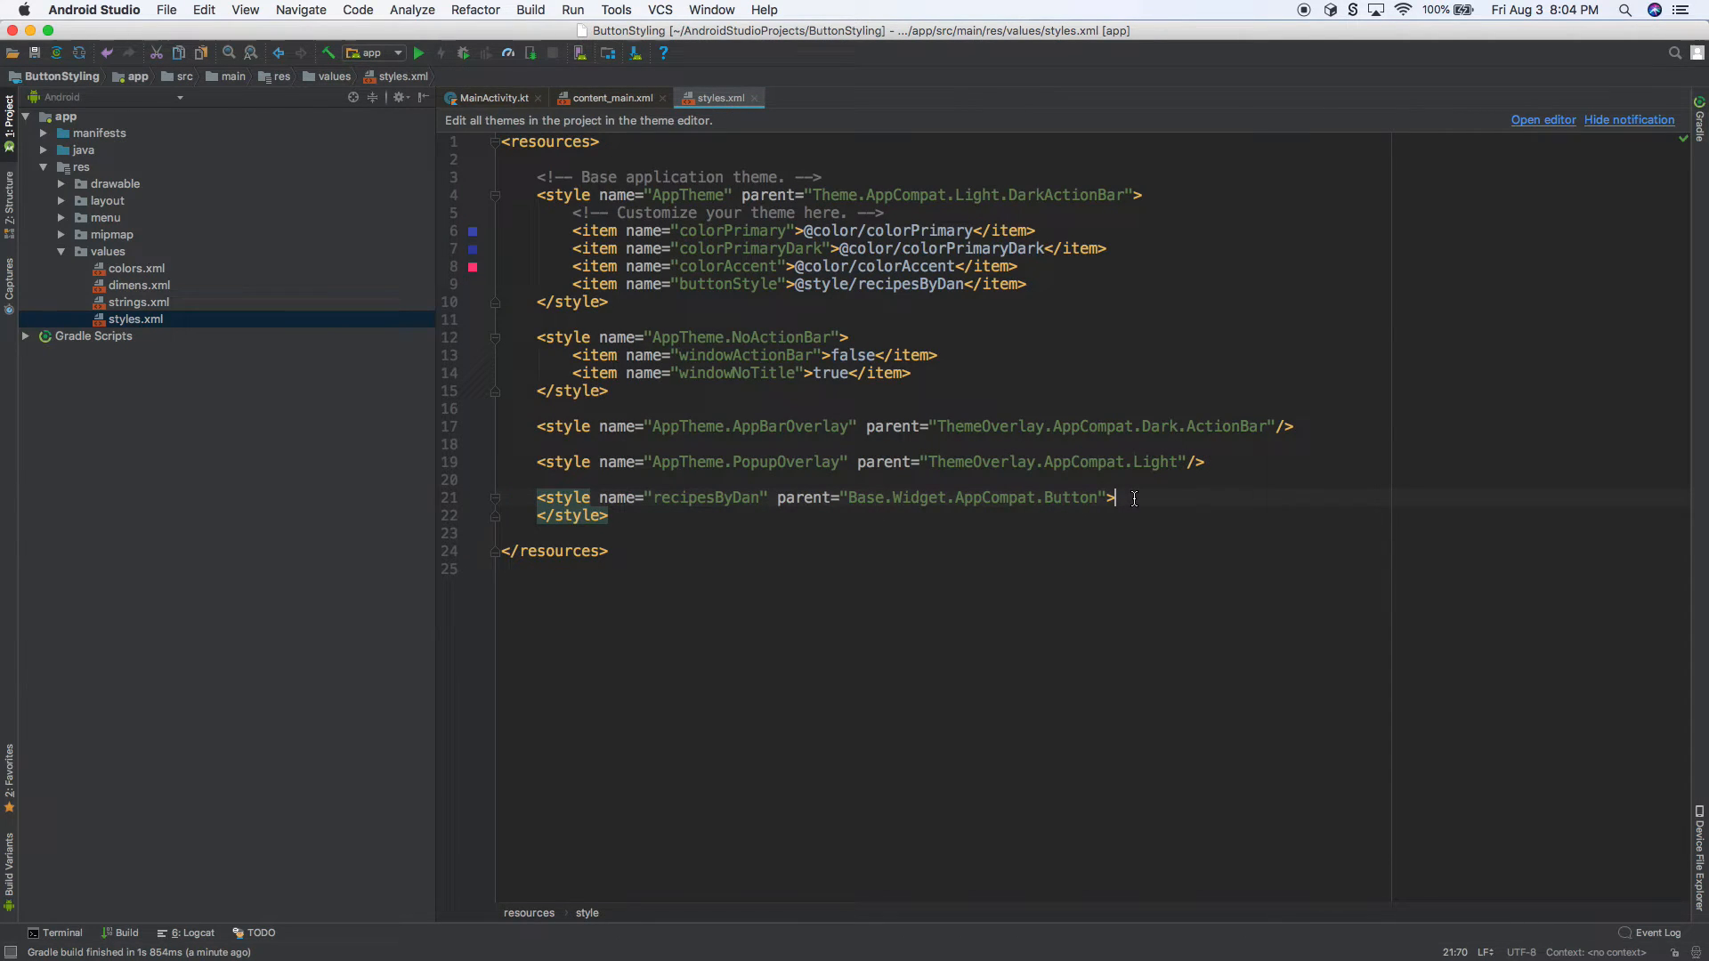
- Add an android:background item with red #CE0000 to the recipesByDan style
type("<item name=\"android:background")
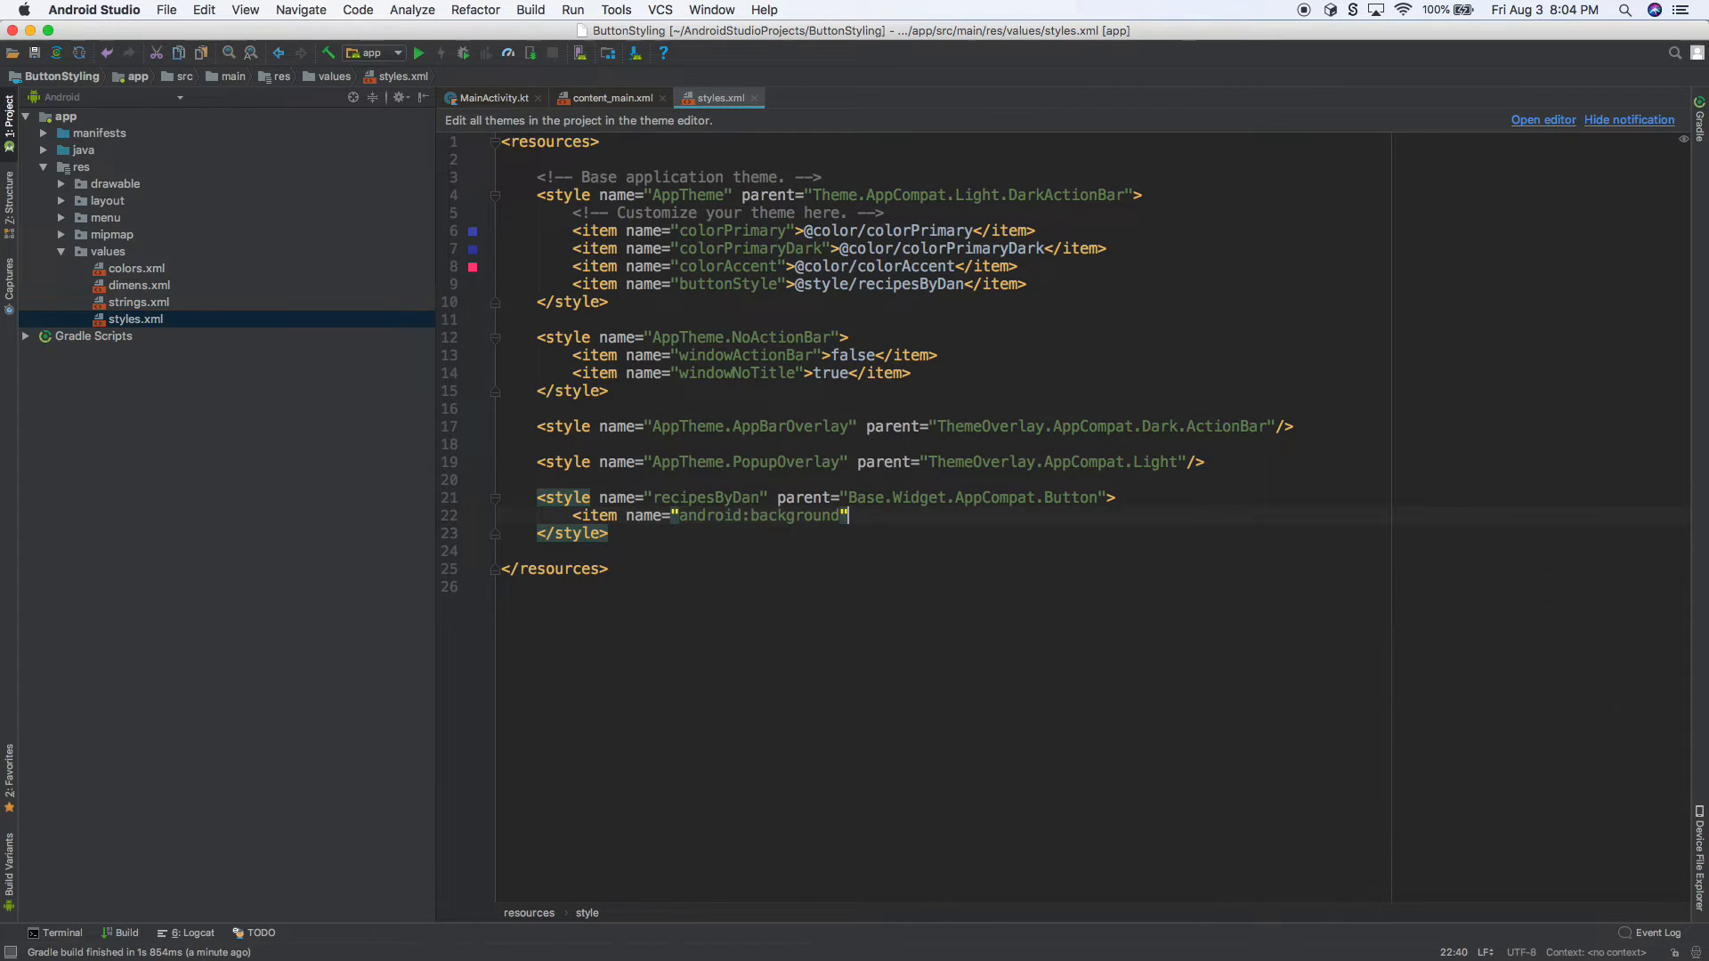
type(">#</item>")
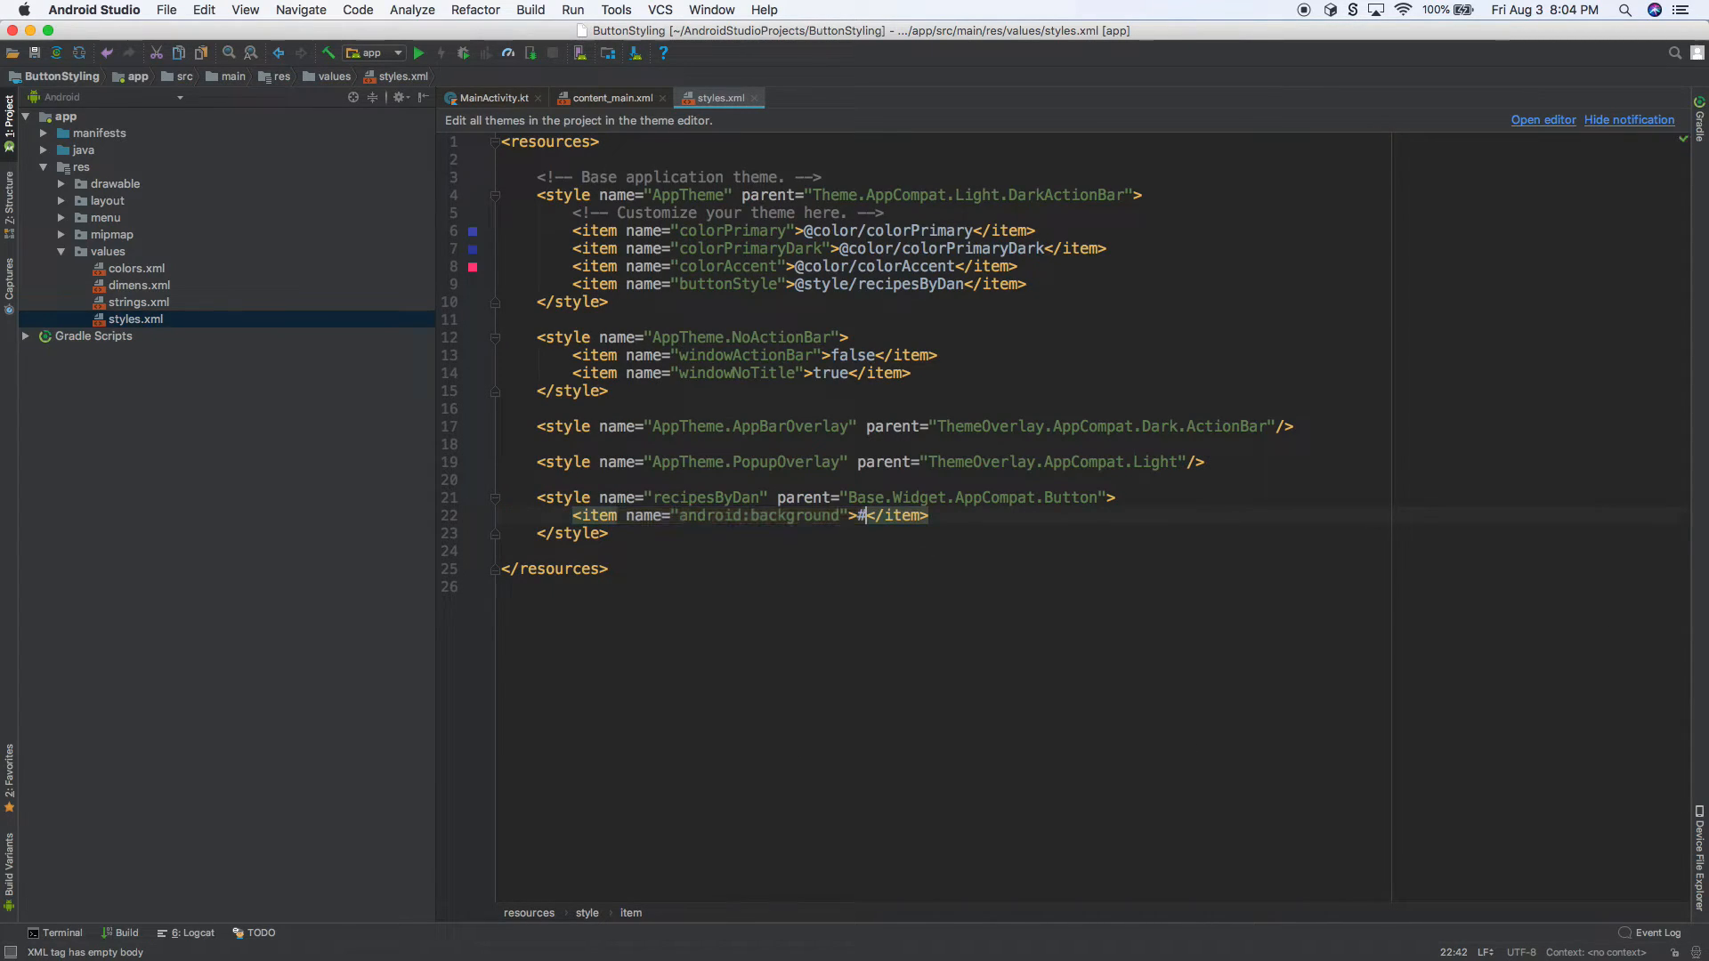
type("CE0000")
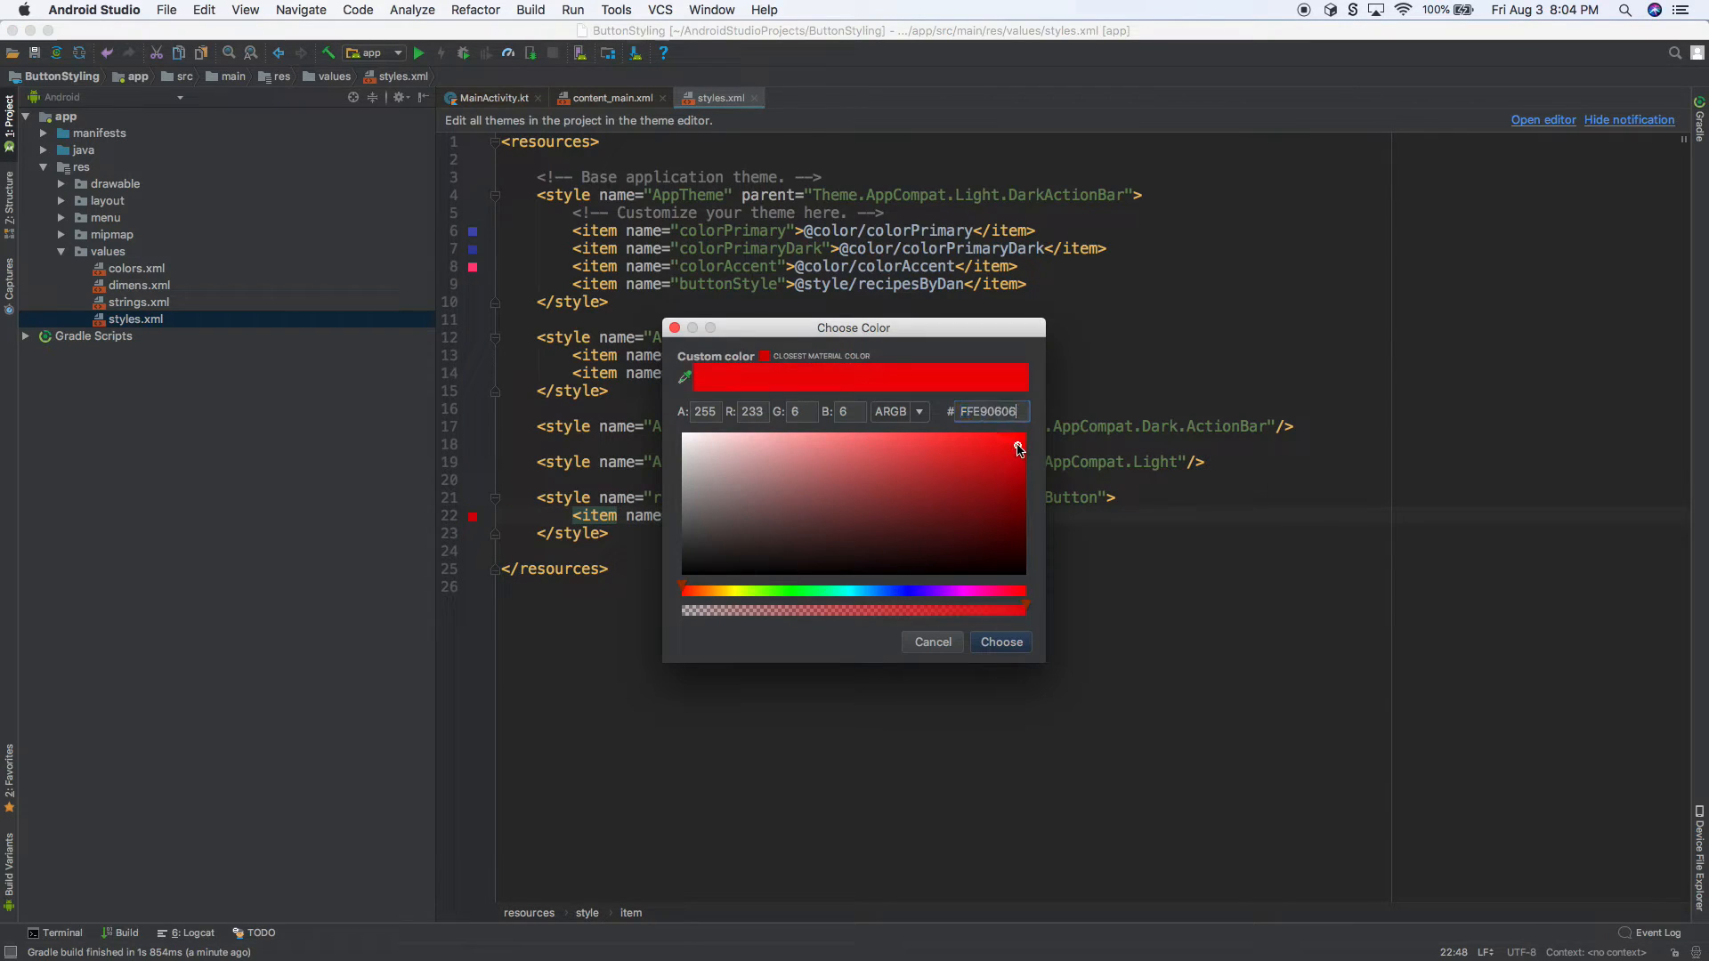
left_click(1000, 640)
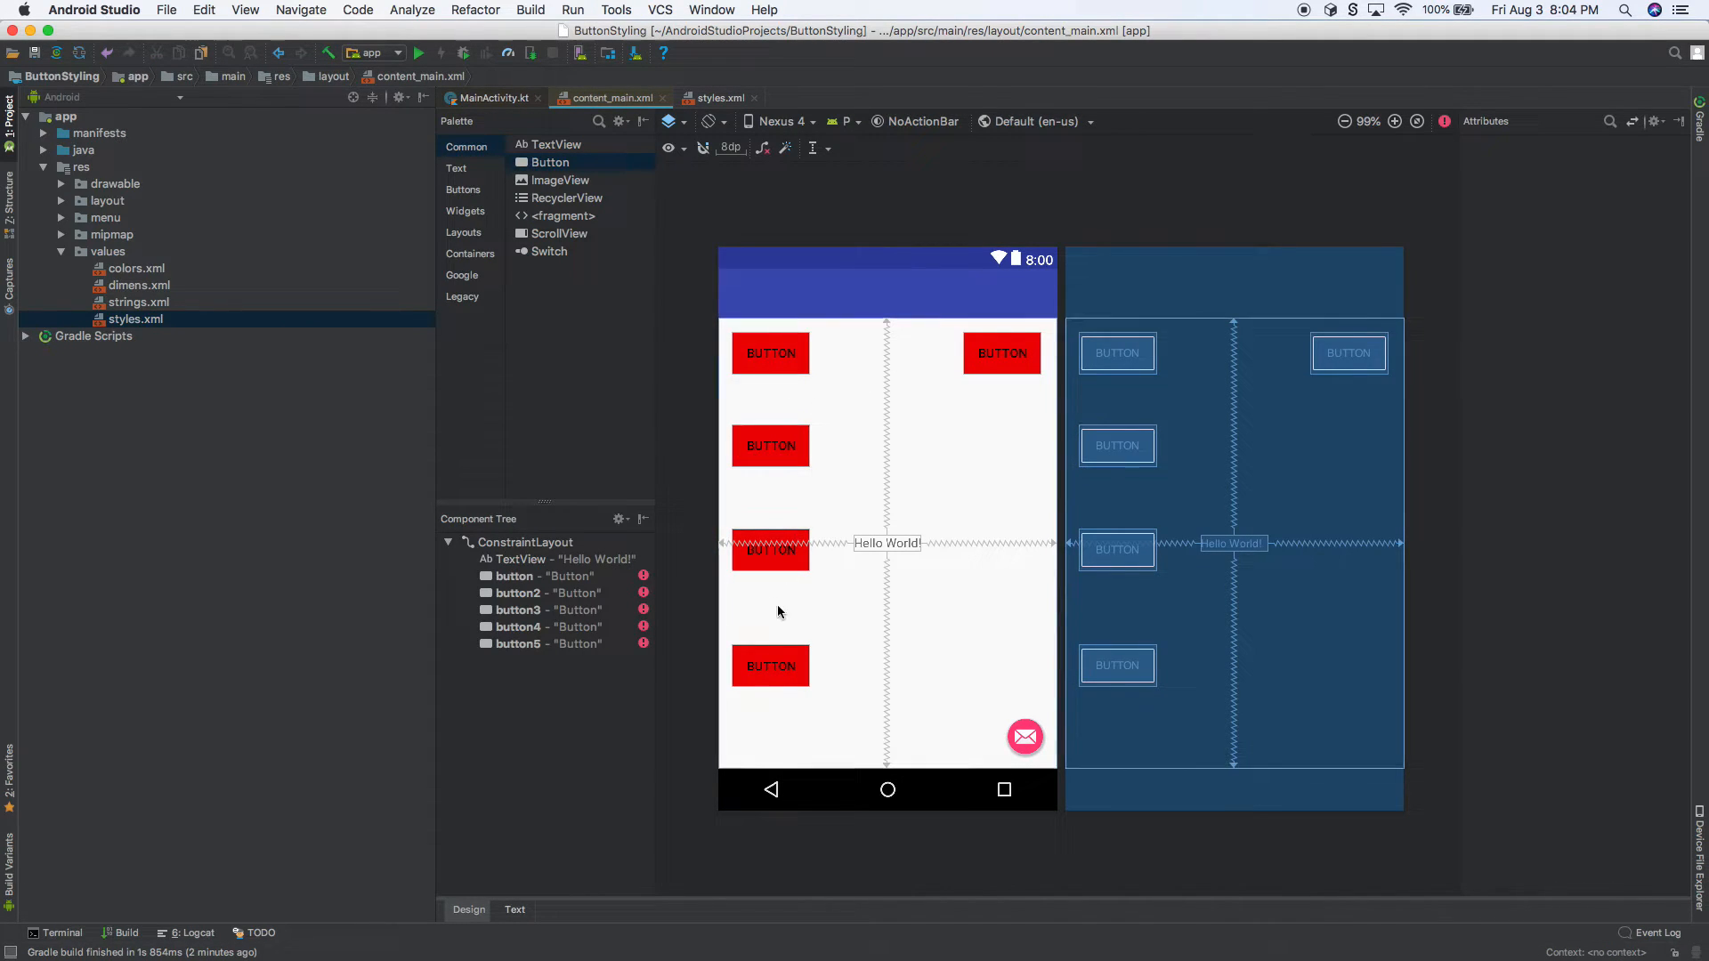
- Add android:textColor #FFFFFF to recipesByDan and preview the white-labelled buttons
left_click(718, 97)
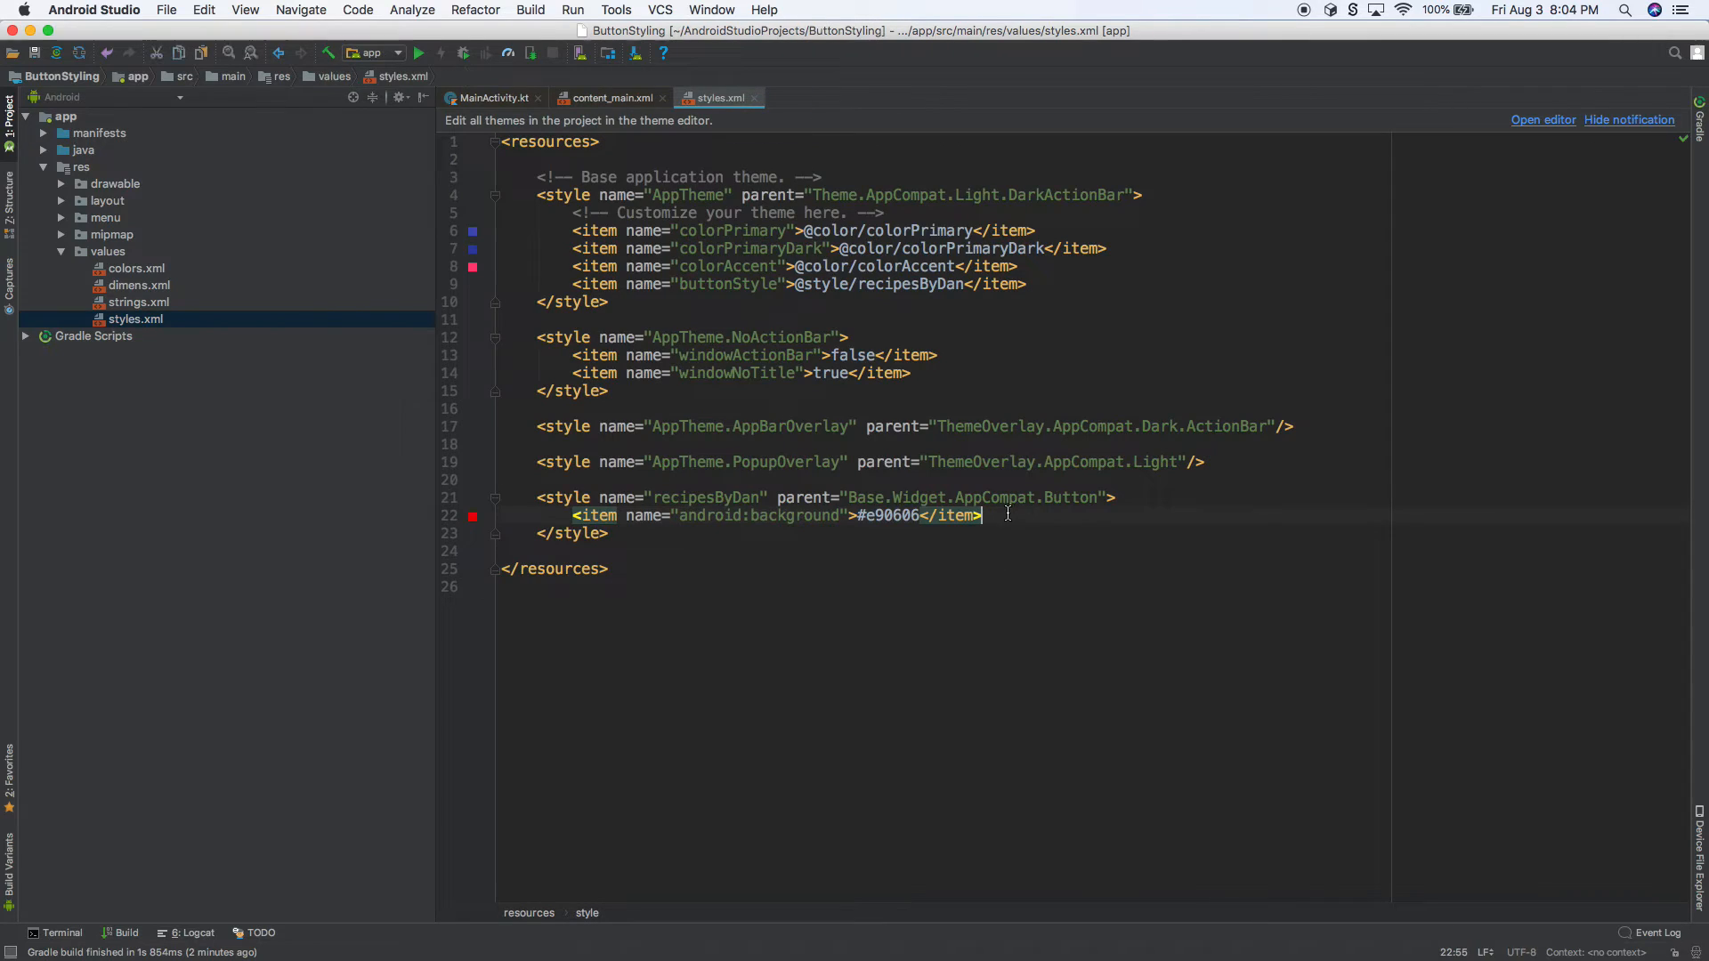
type("<item name=\"")
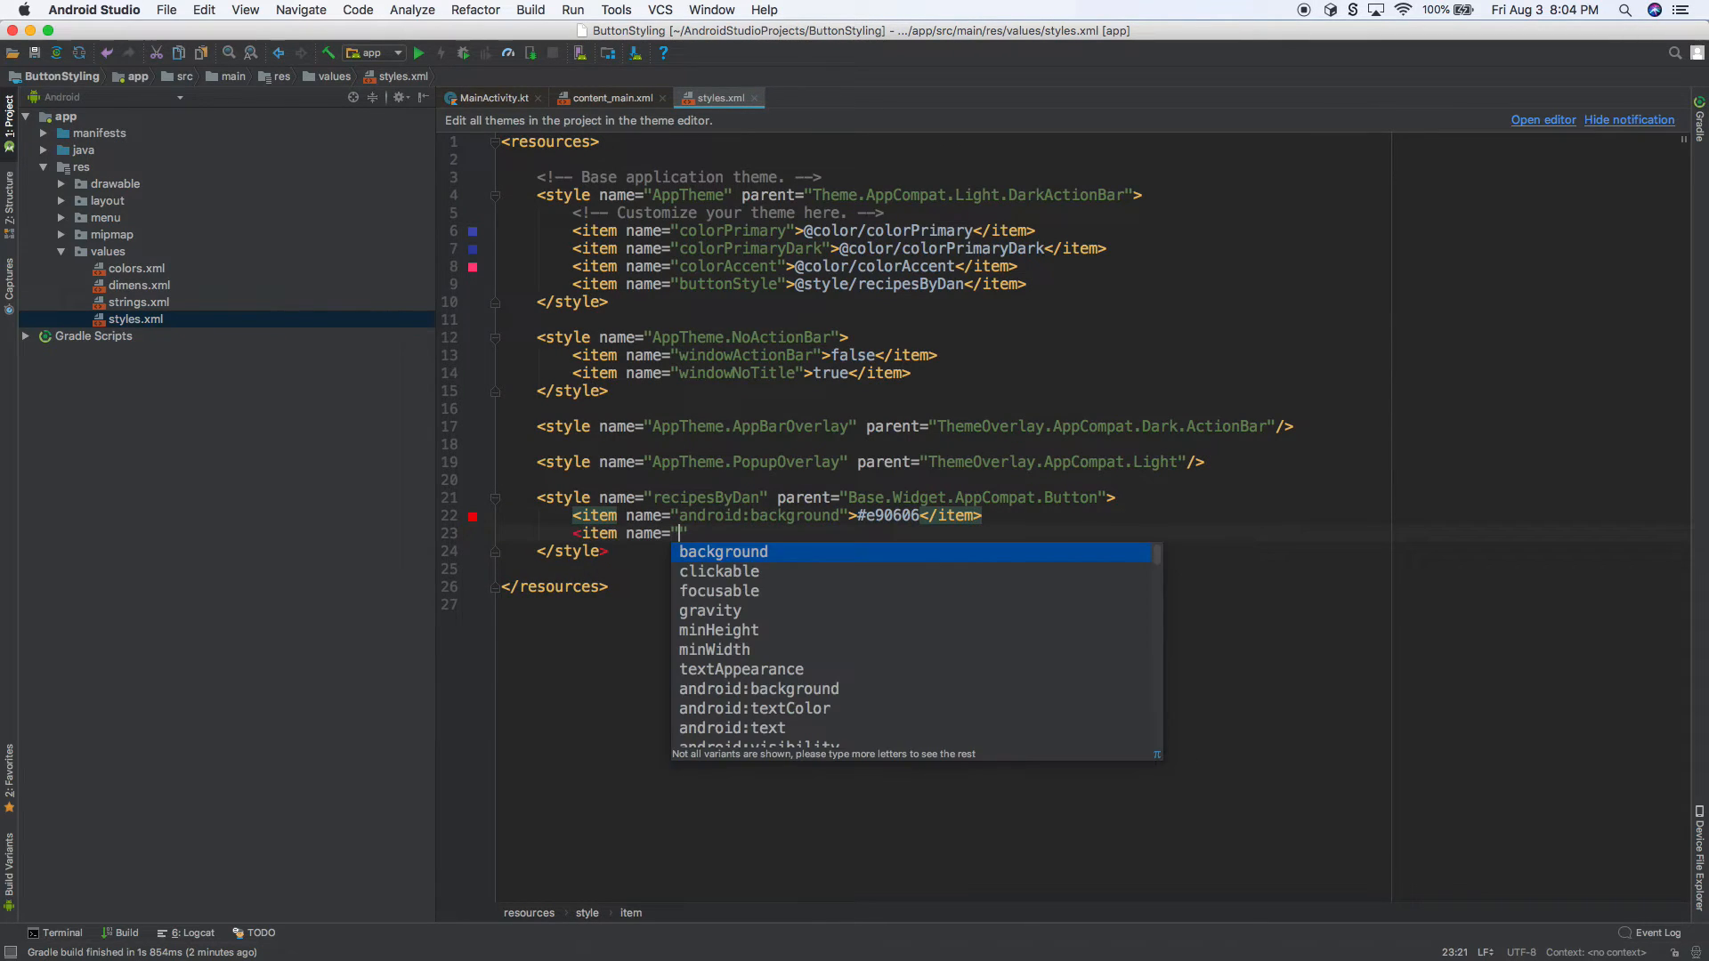
type("android:textColor")
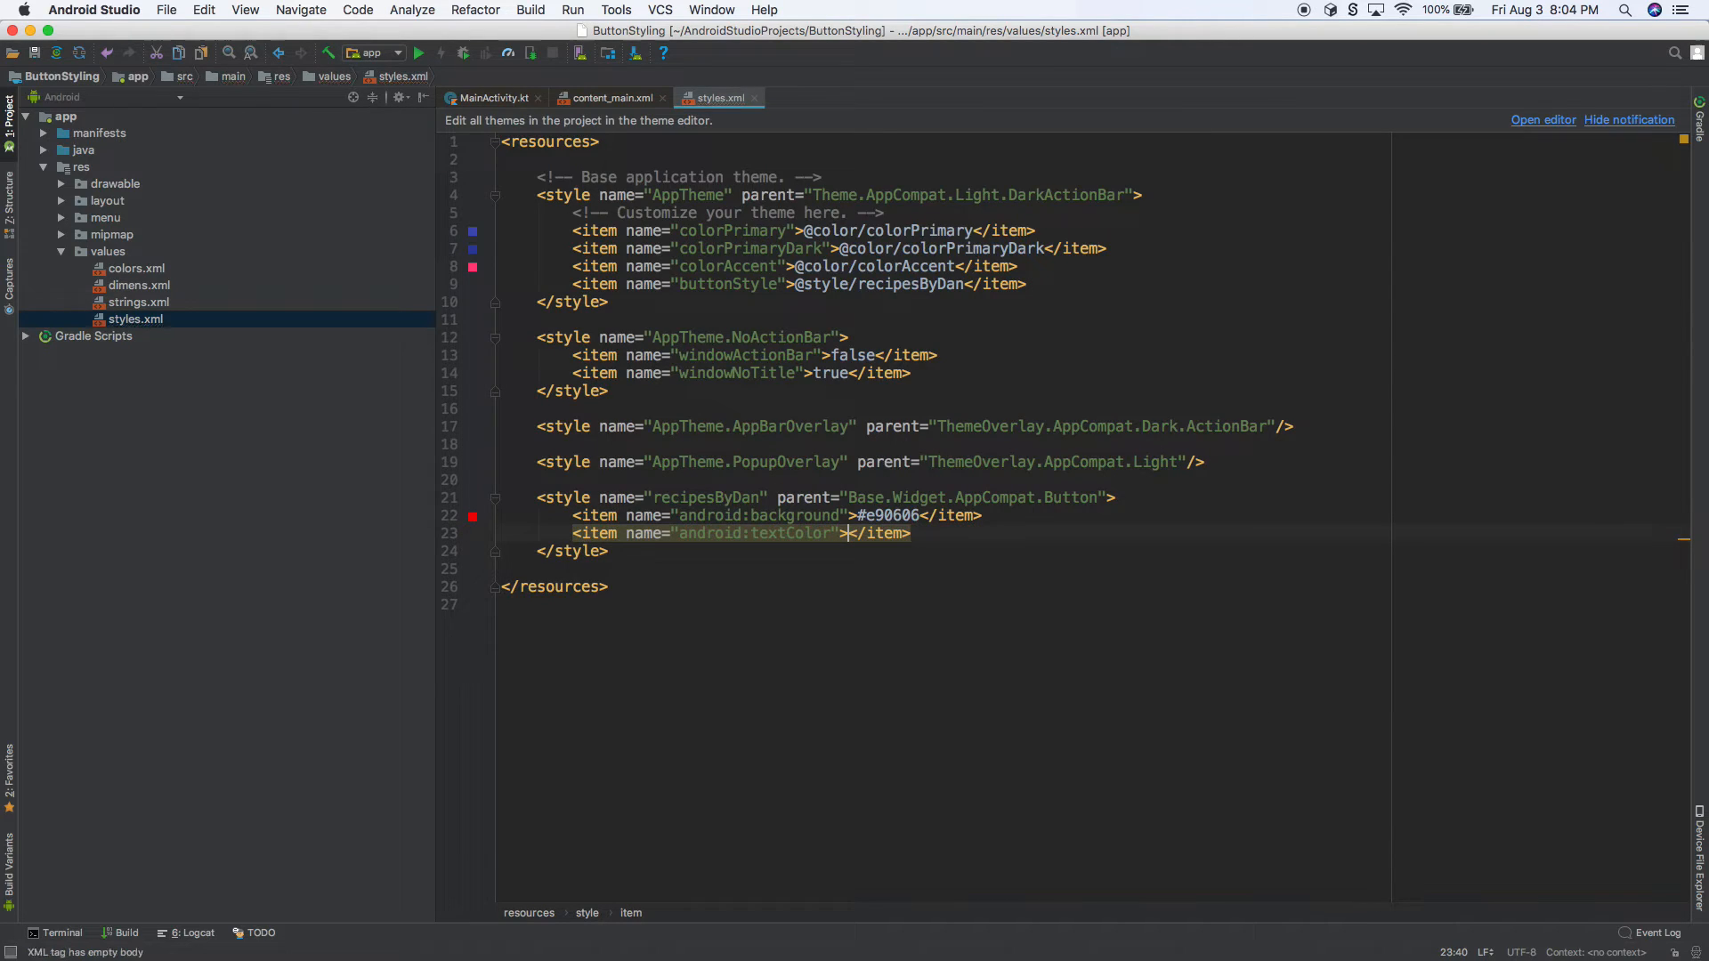
type("#FFFFFF")
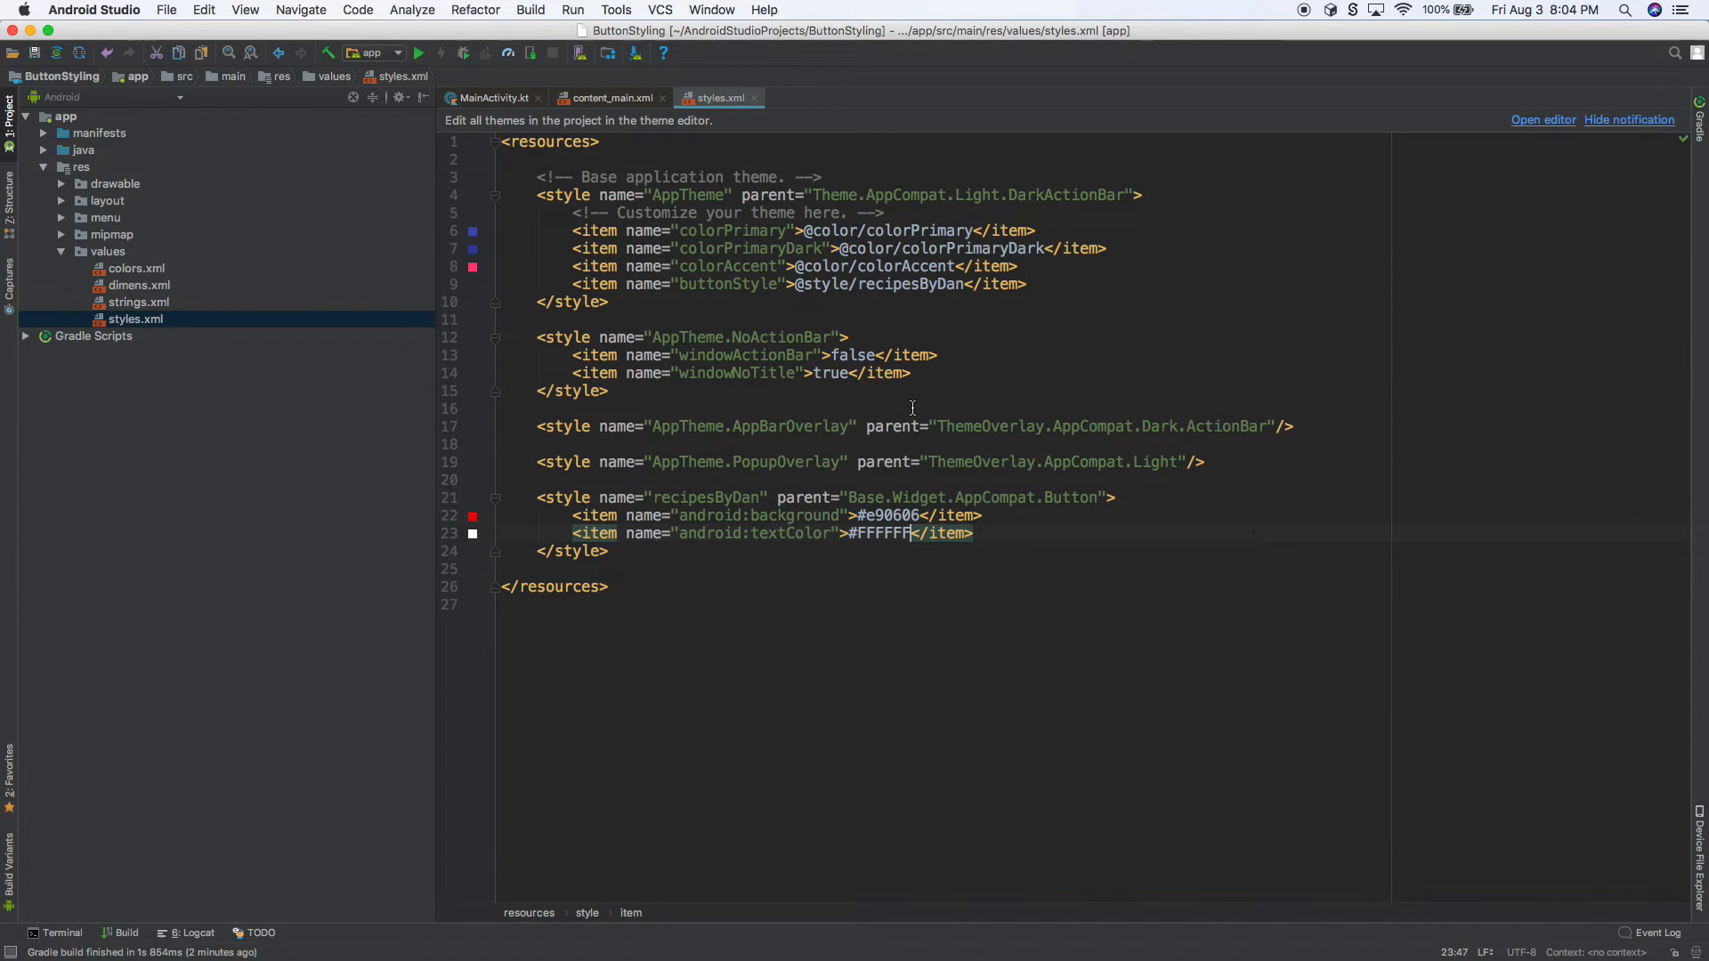
left_click(609, 97)
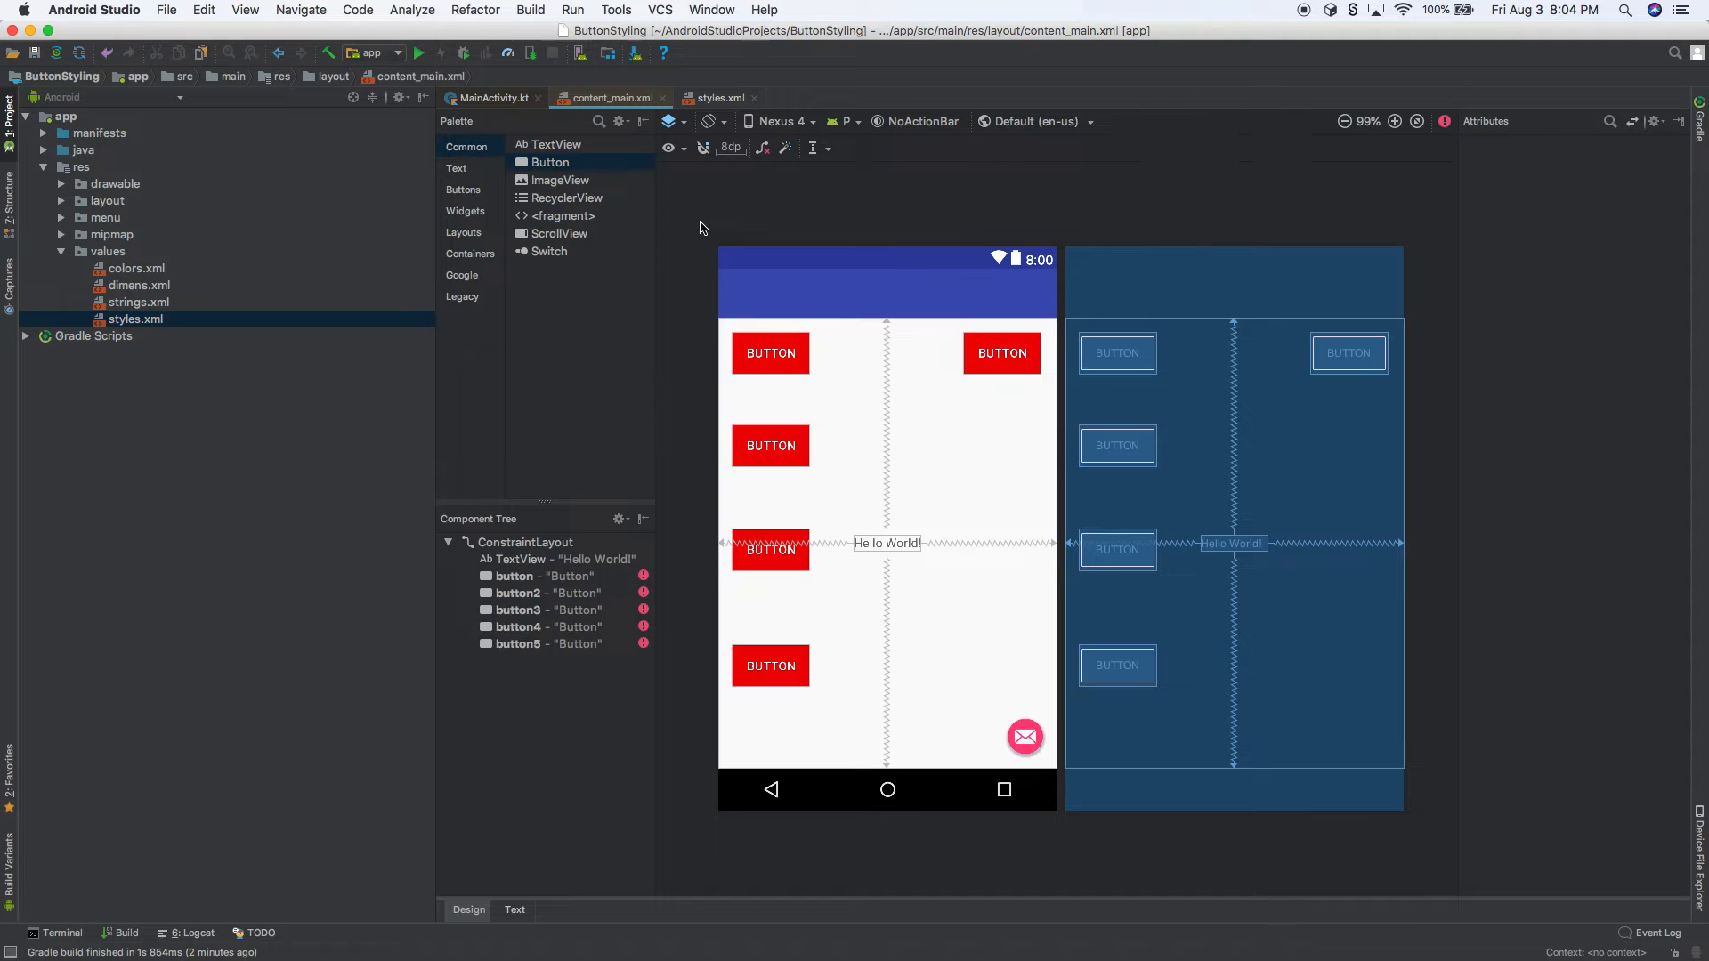
left_click(770, 353)
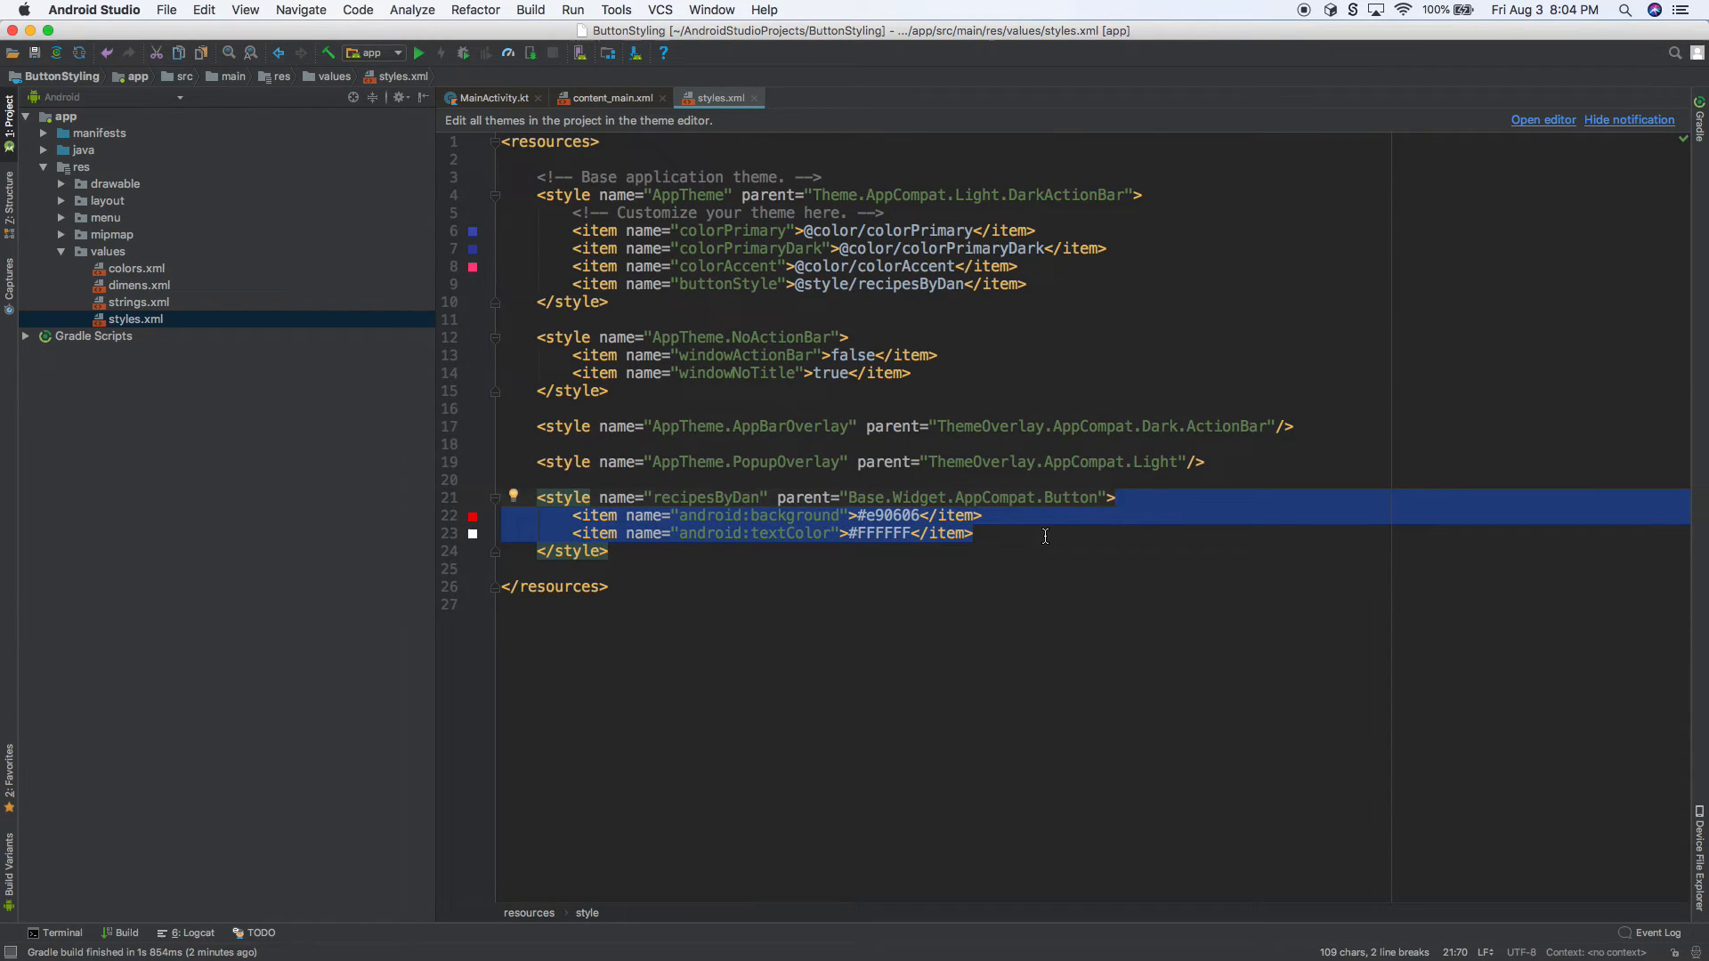
type("<item name=\"android:textColor\">#FFFFFF</item>")
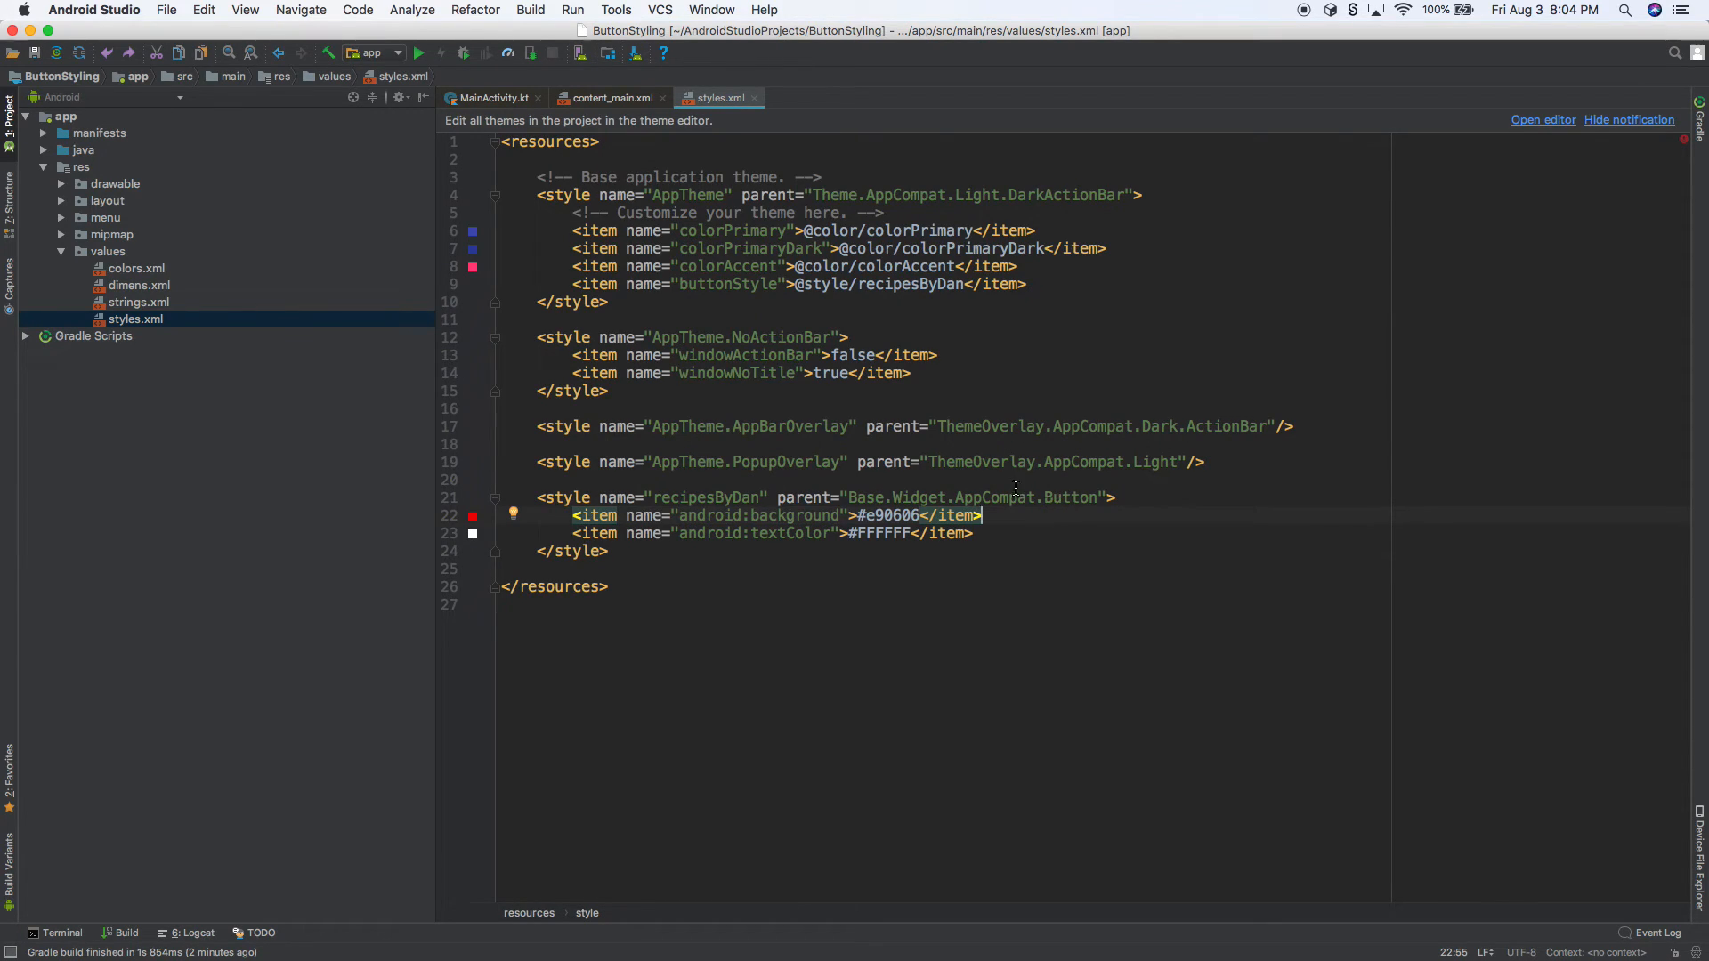
left_click(610, 98)
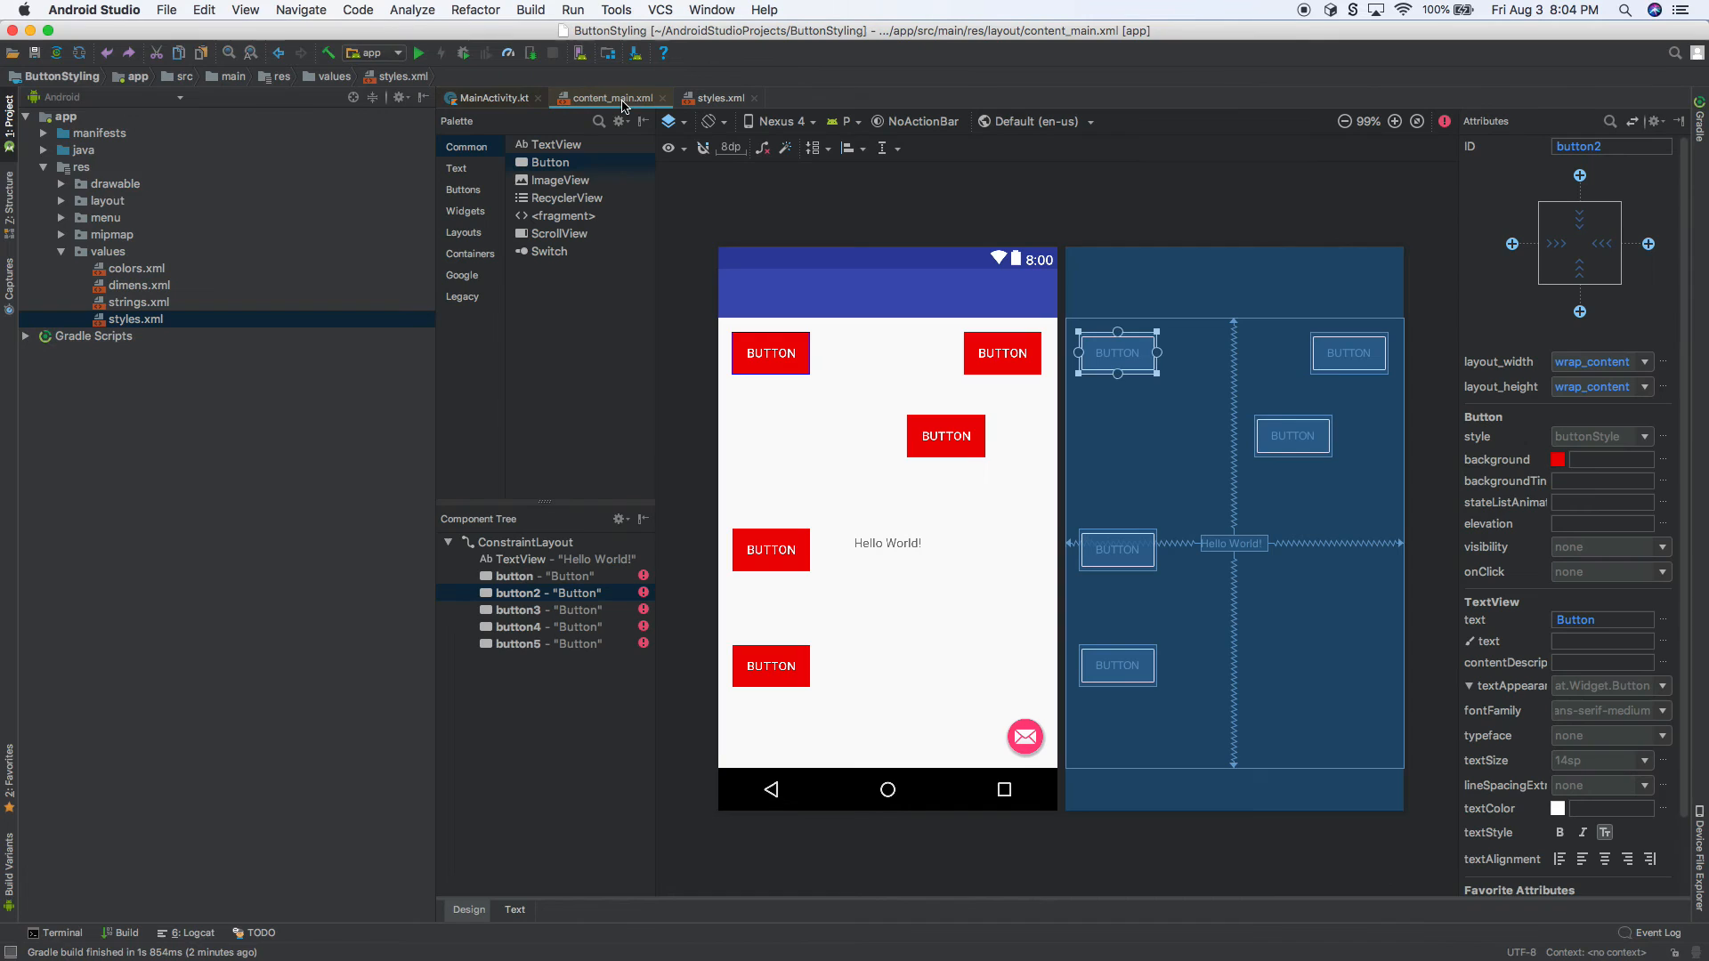
left_click(514, 908)
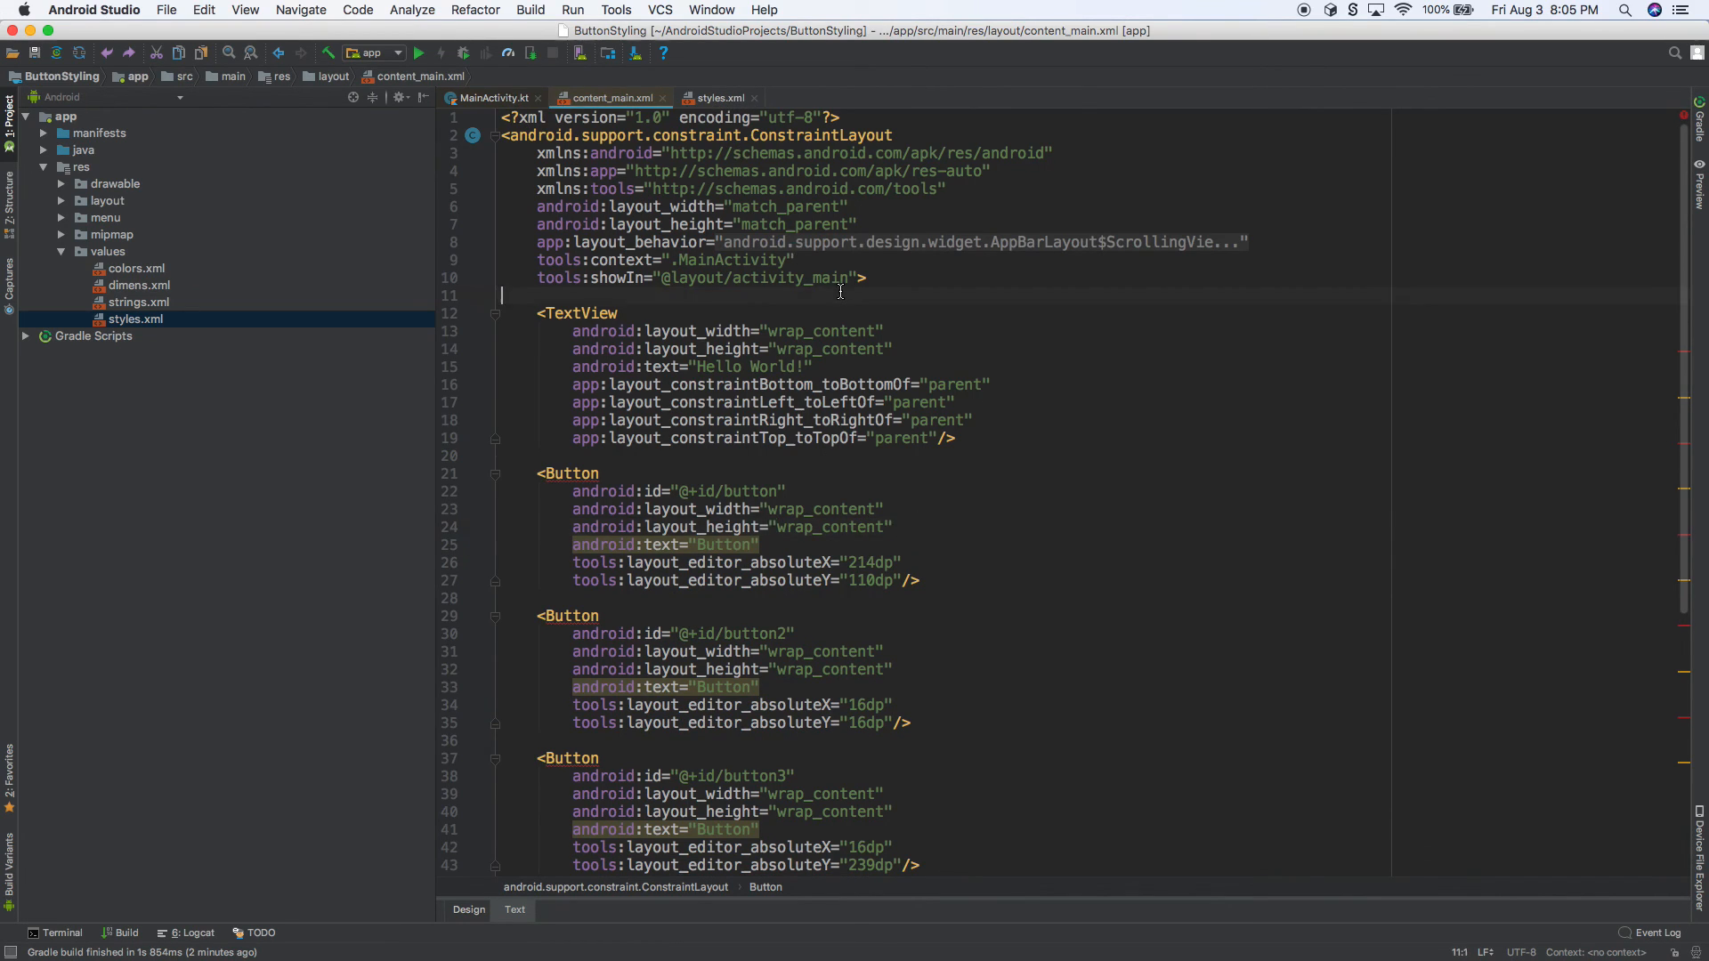
left_click(468, 909)
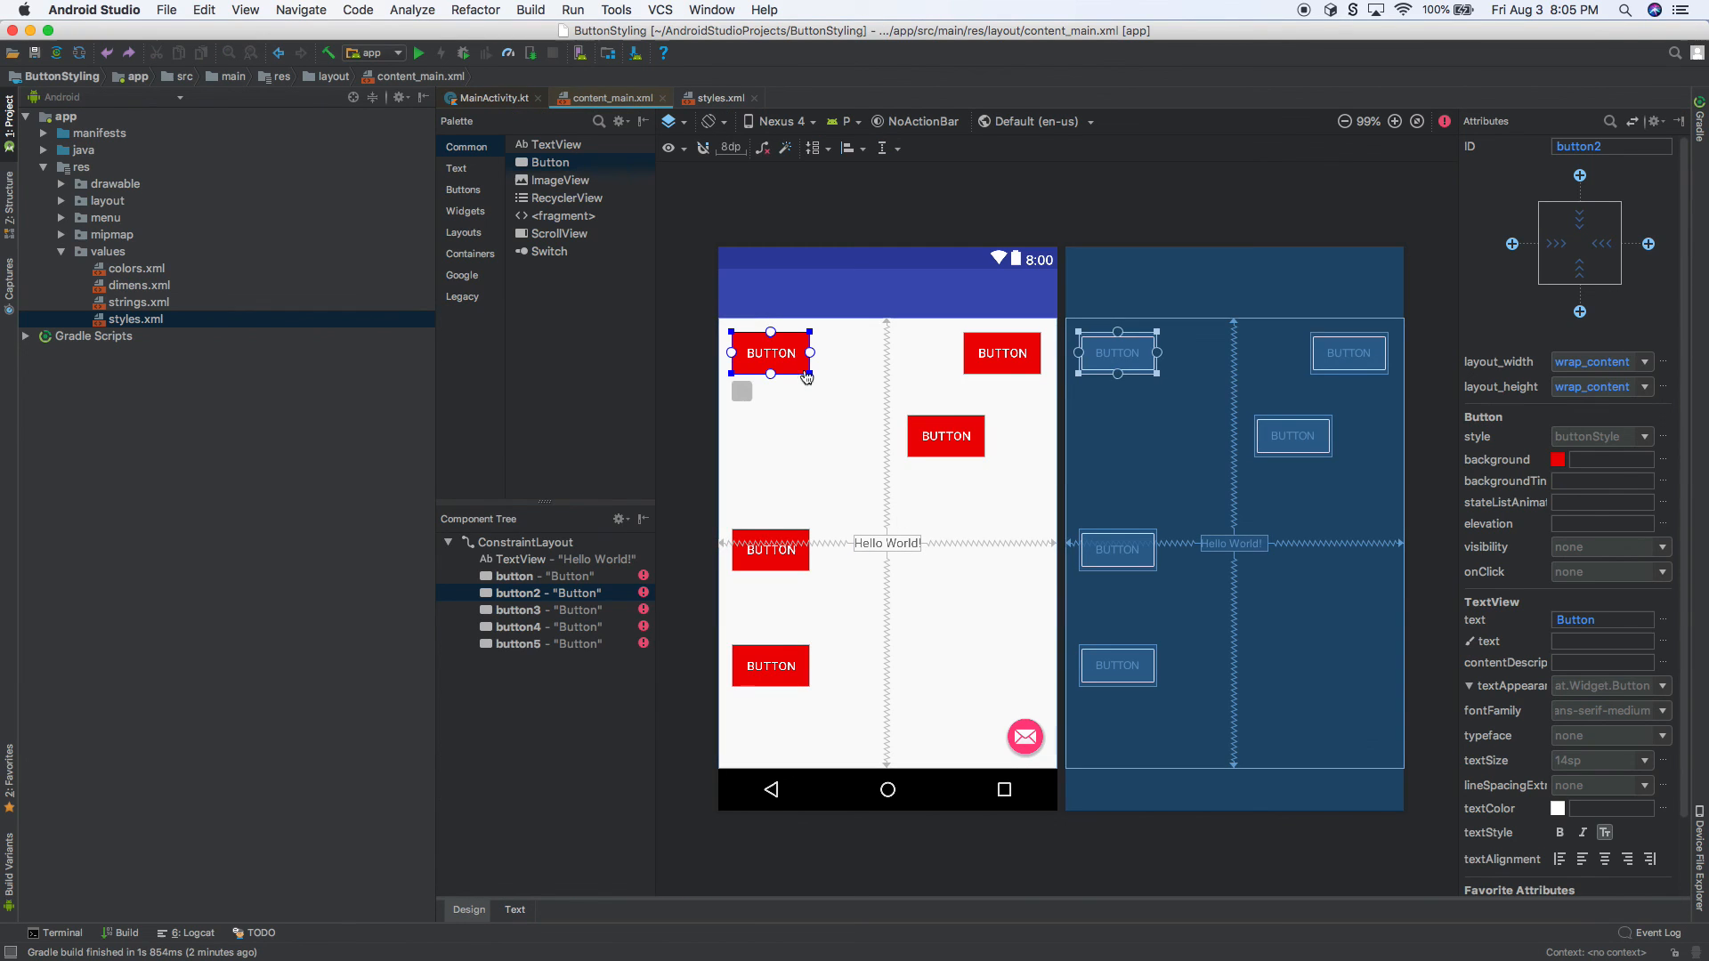